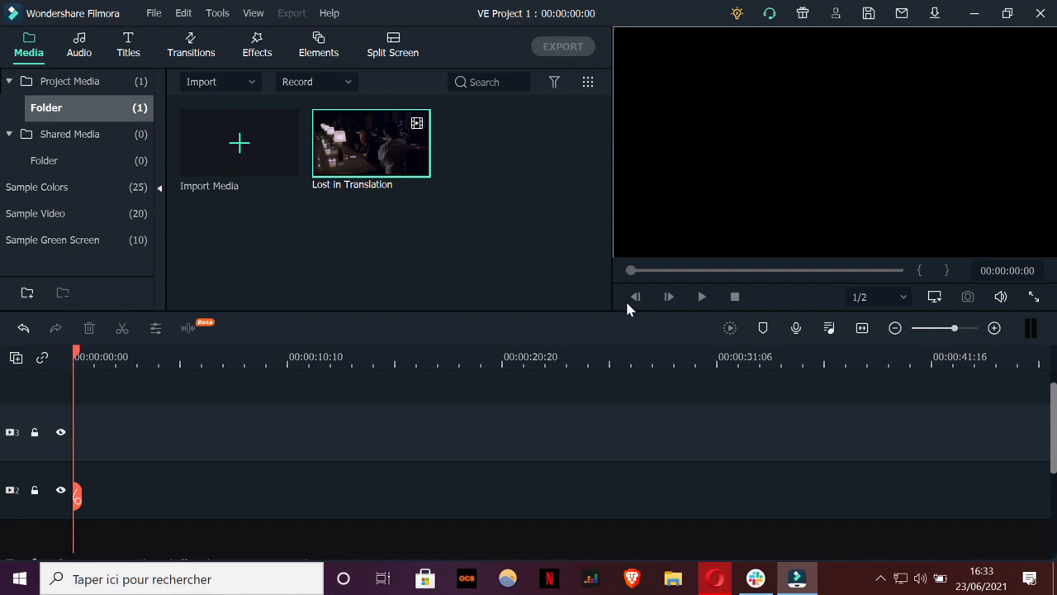
mouse_move(370, 143)
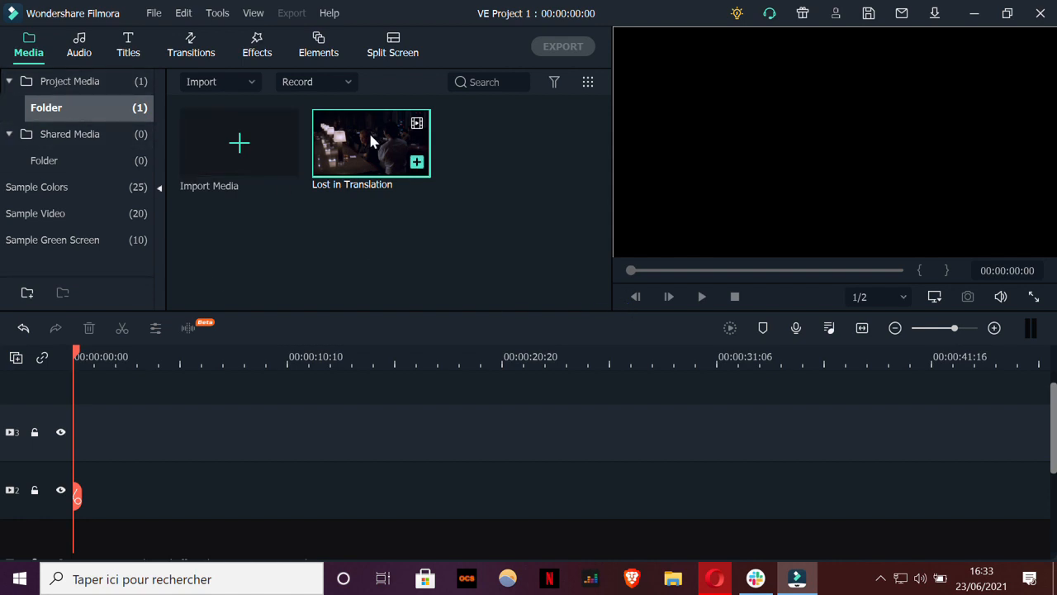
Place the Lost in Translation clip from the Media library onto the video track.
drag(370, 142, 129, 492)
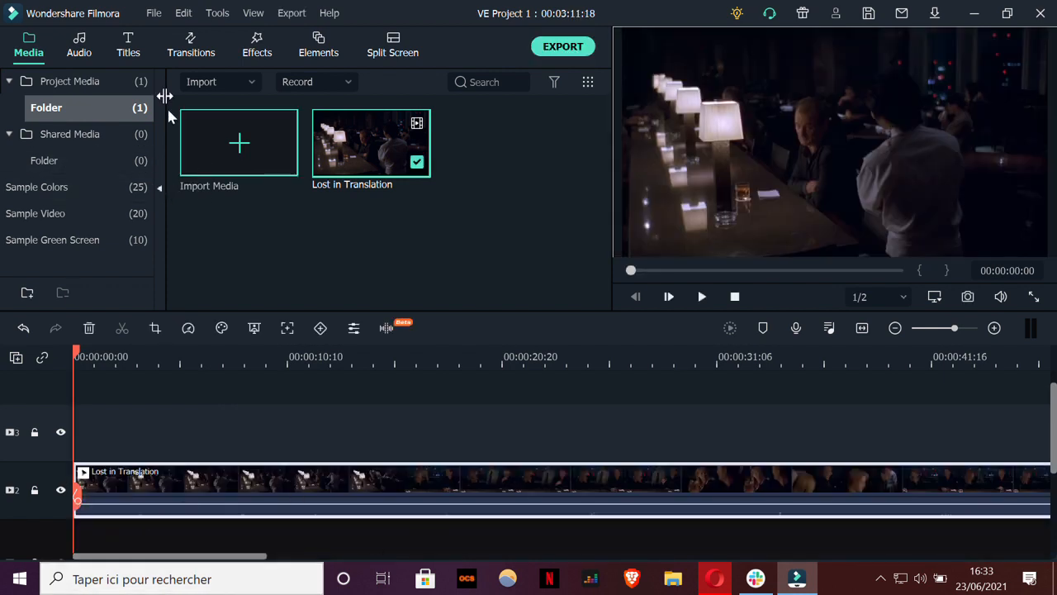
Add the Subtitle 8 template from Titles > Subtitles above the movie and accept its default text.
click(129, 46)
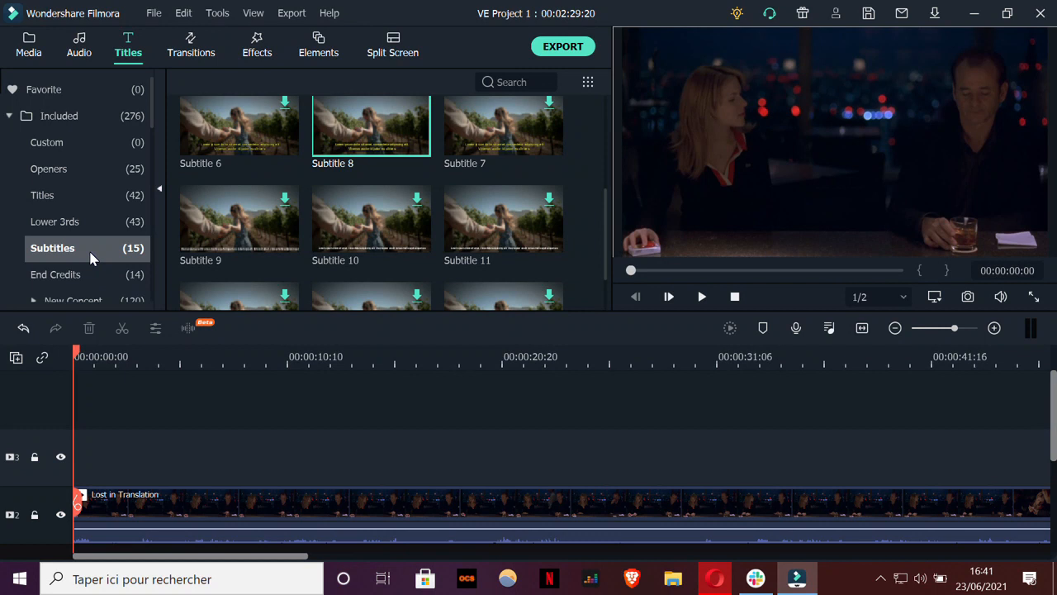
mouse_move(76, 264)
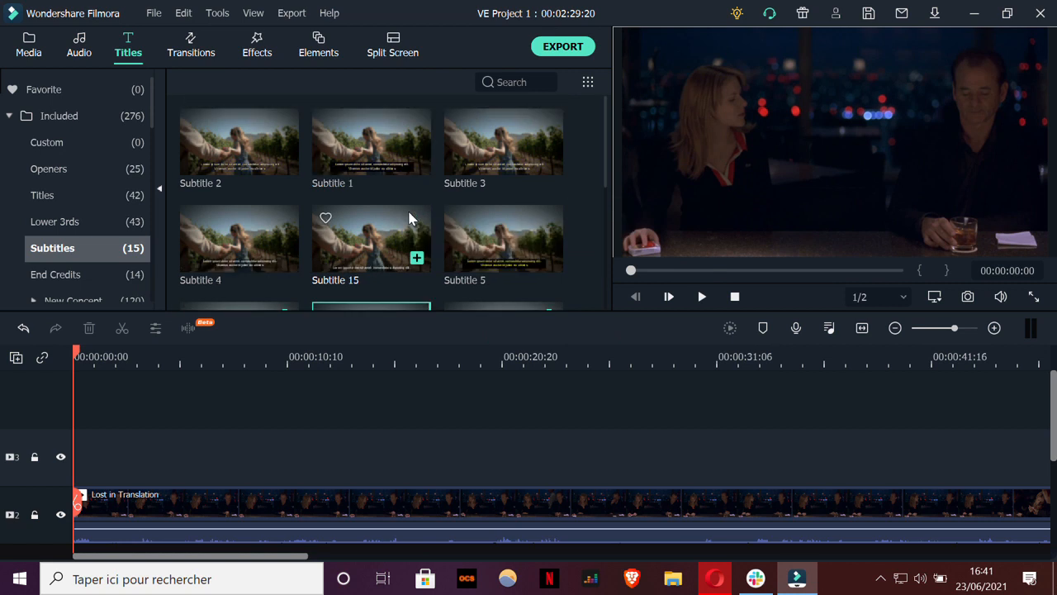
scroll(down, 3)
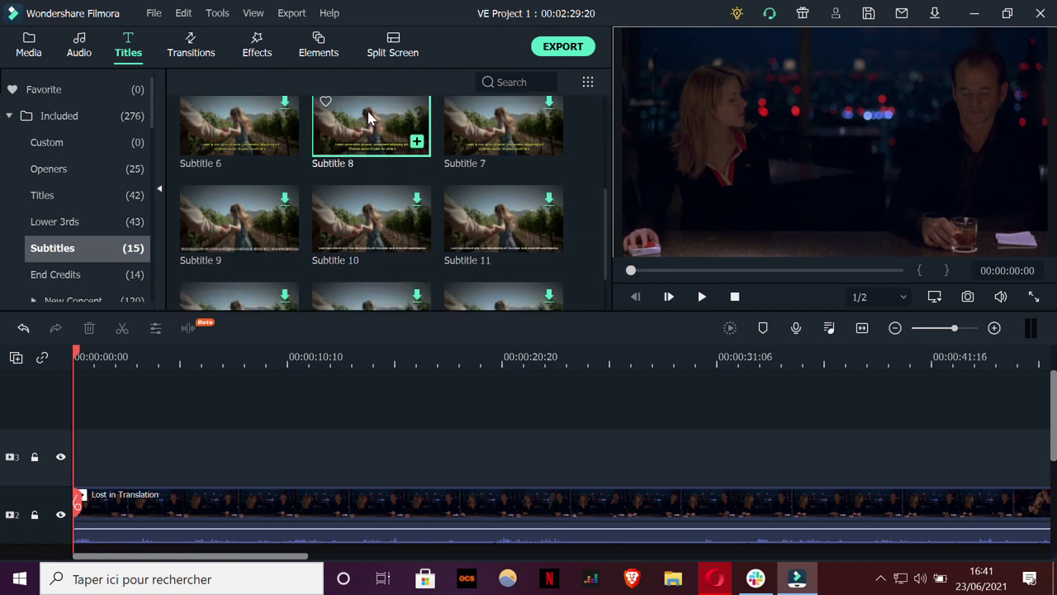
drag(370, 124, 166, 456)
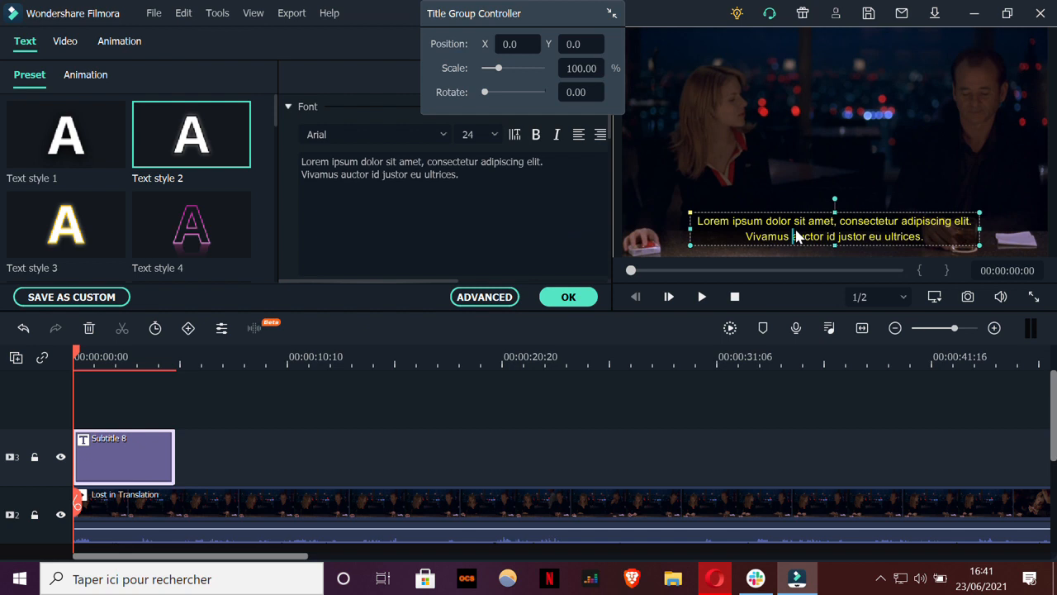
click(568, 298)
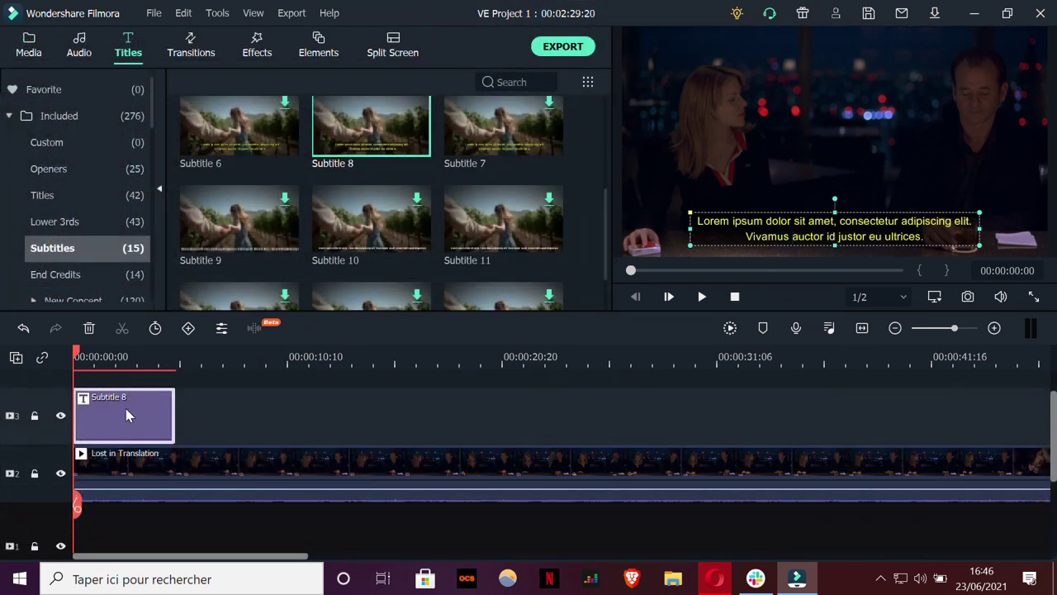
Replace the caption text with "So what are you doing here ?" in Arial and raise Scale to about 110.
double_click(124, 412)
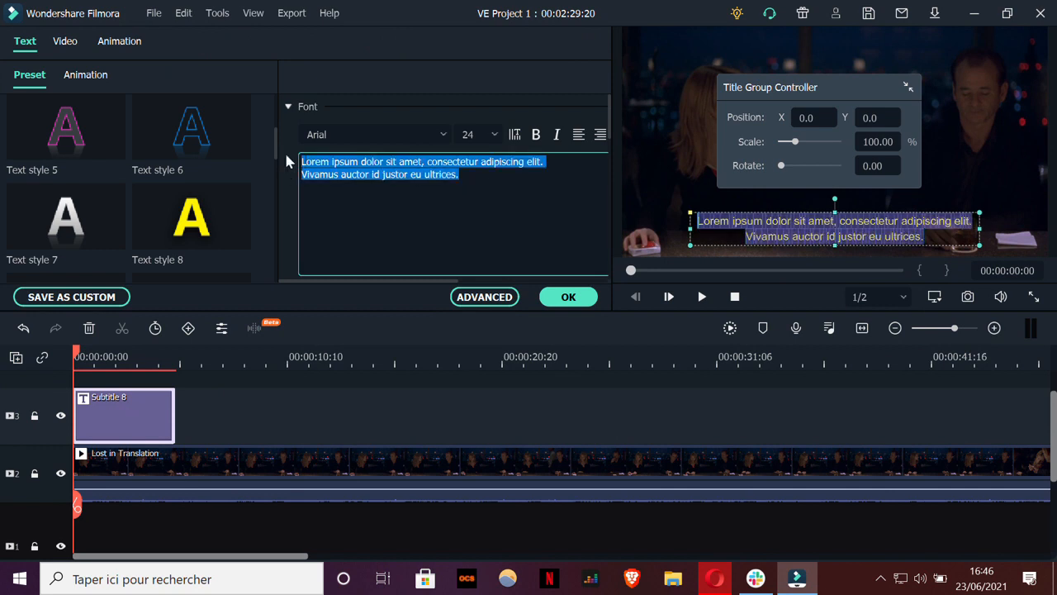
text(So what are you doing here ?)
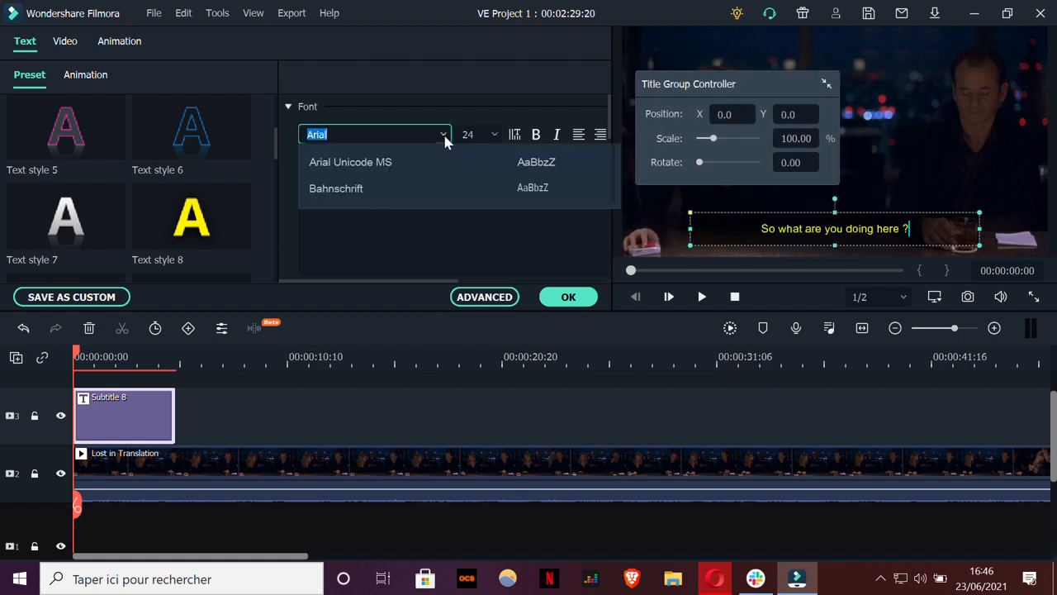
scroll(down, 3)
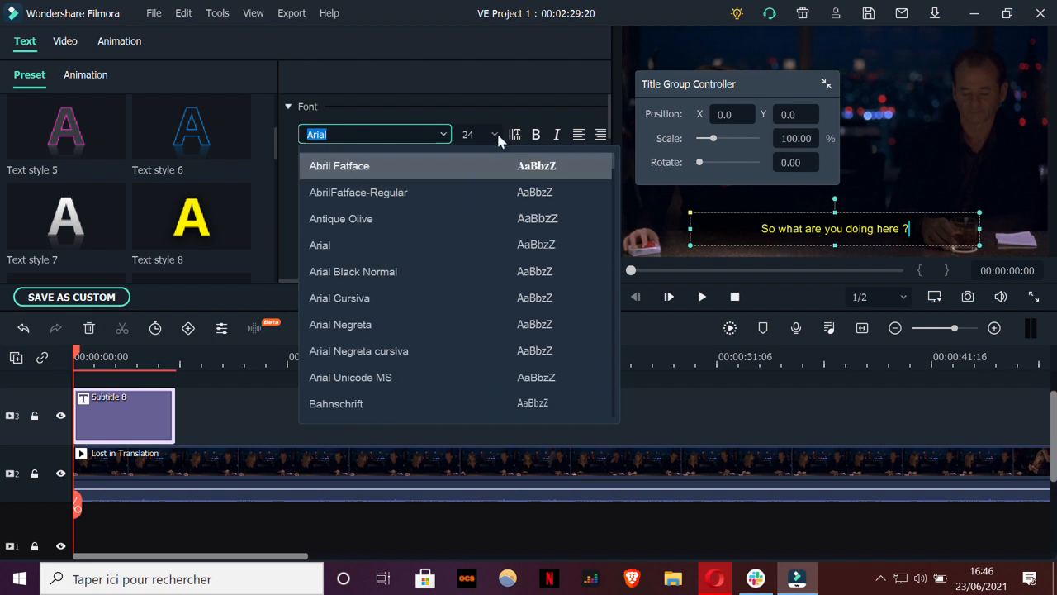
click(494, 134)
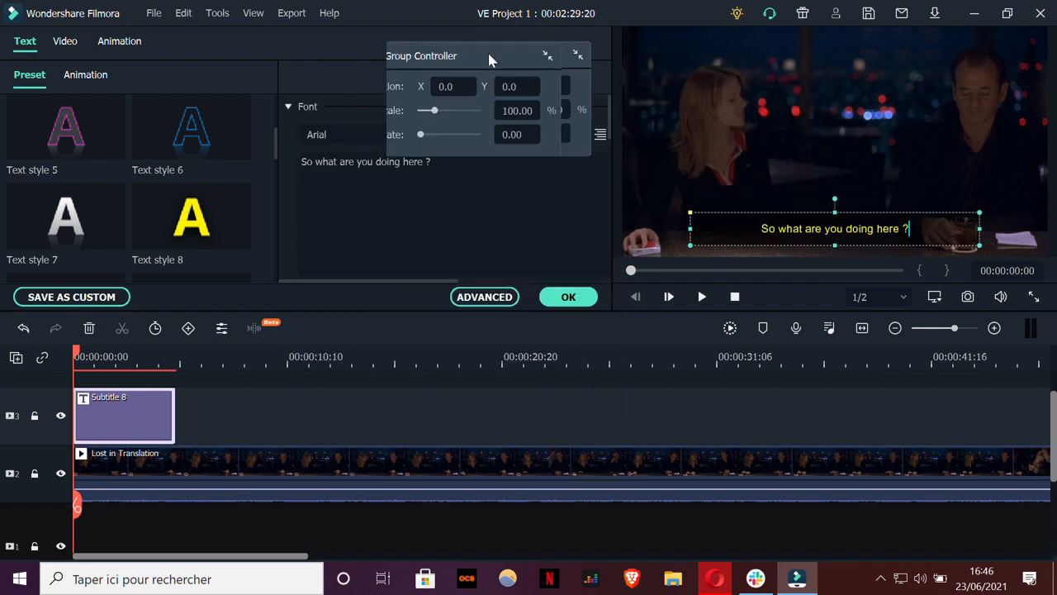
drag(426, 113, 419, 113)
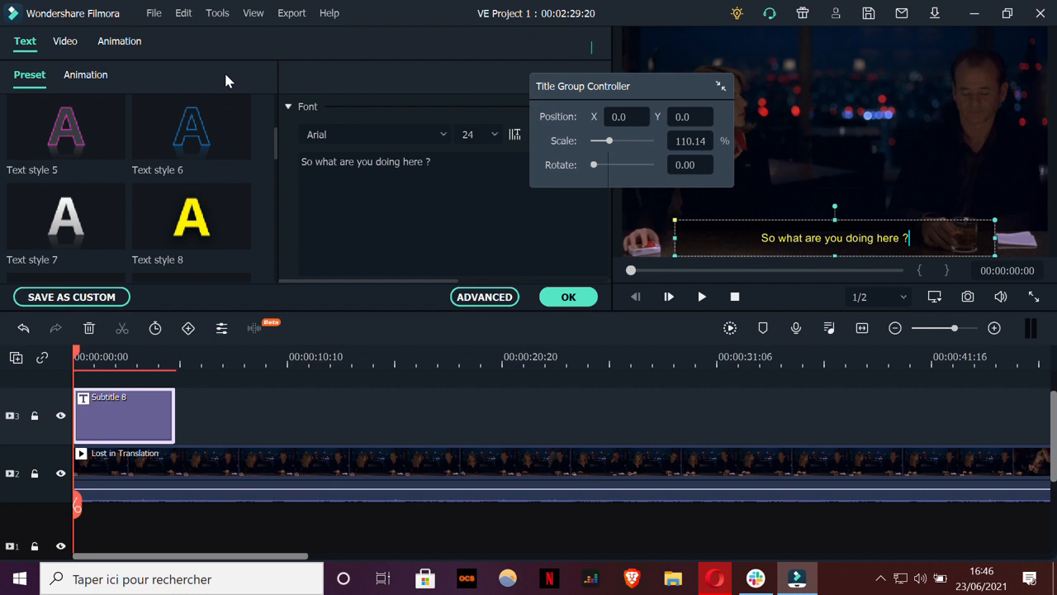
mouse_move(152, 238)
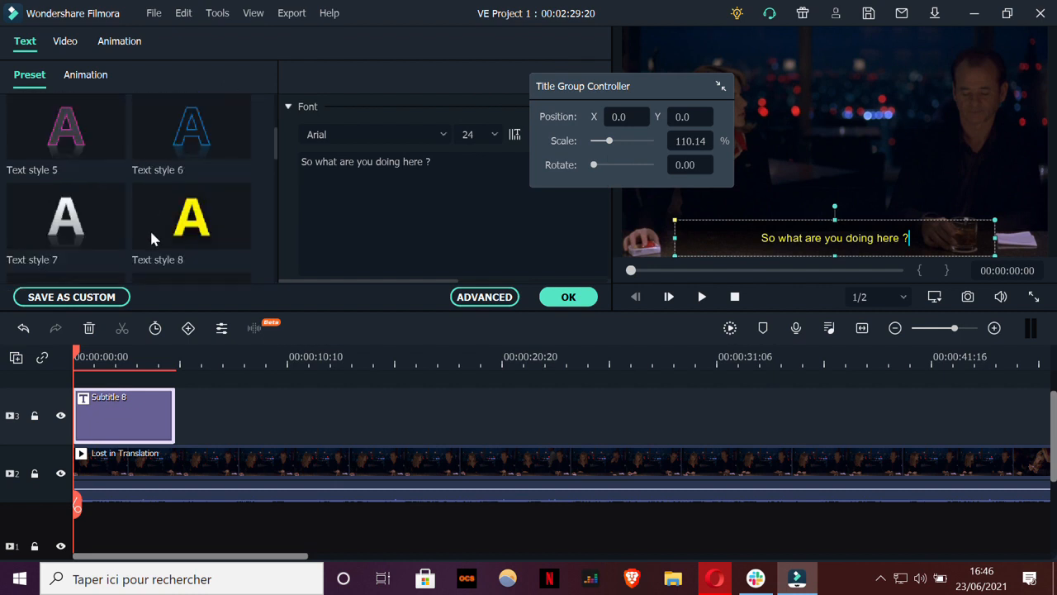
scroll(down, 3)
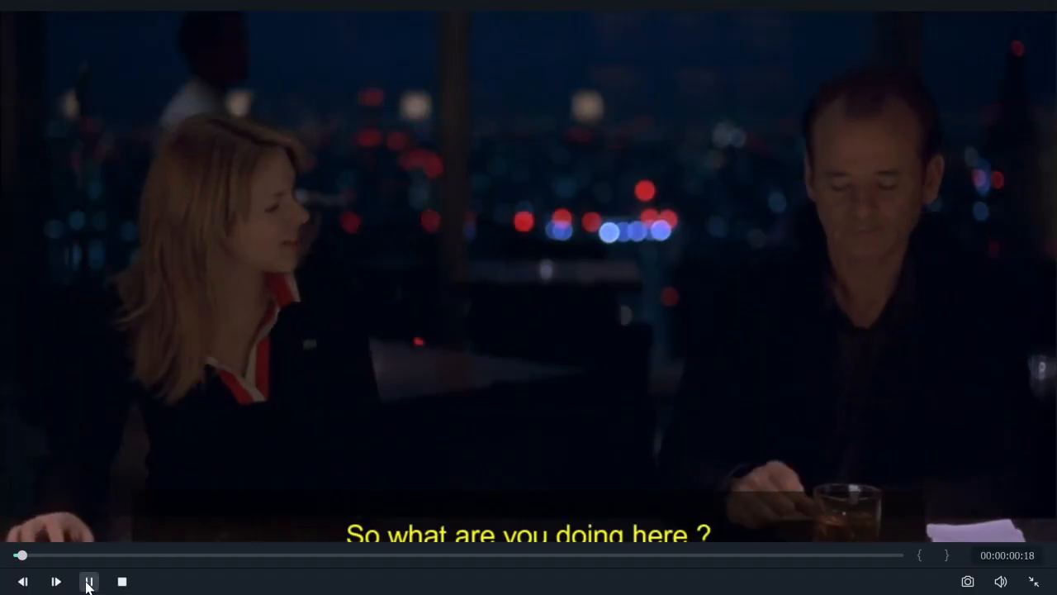
click(89, 582)
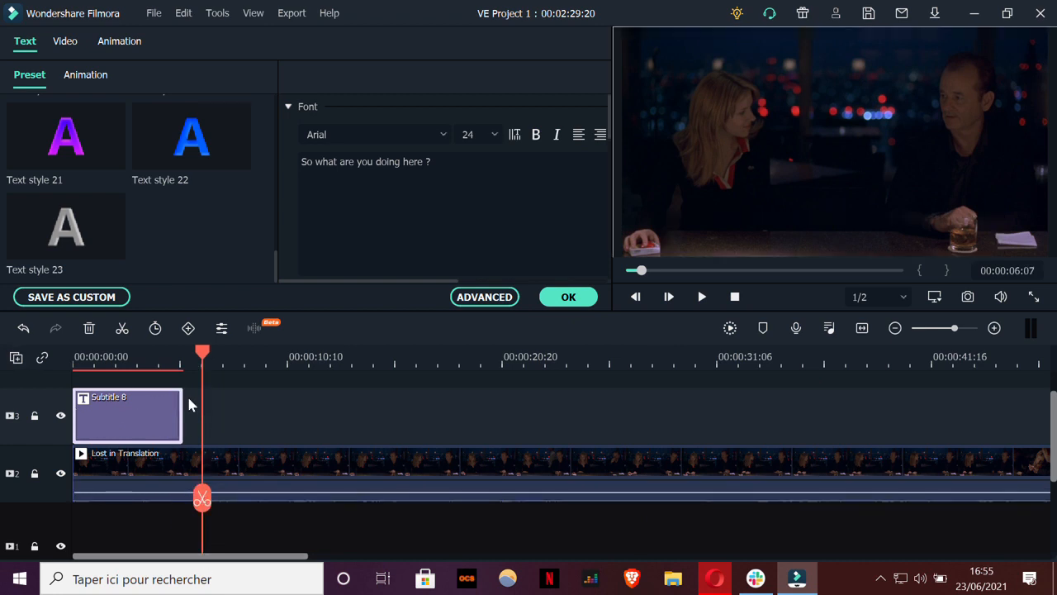
Trim the subtitle clip to end around 00:00:02:19, cancelling the Duration Setting dialog.
drag(182, 417, 135, 417)
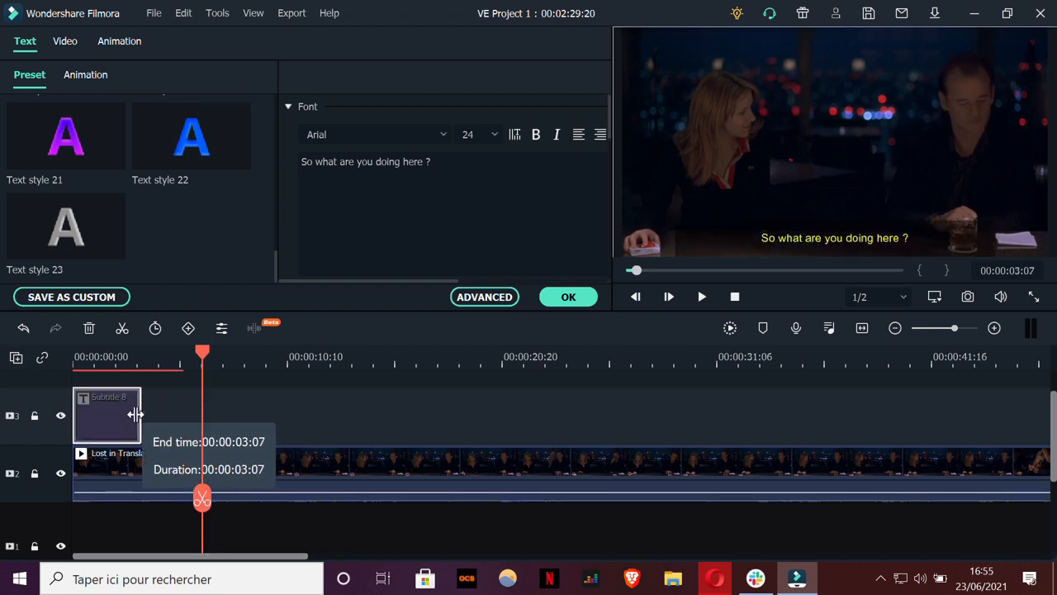
drag(135, 415, 181, 414)
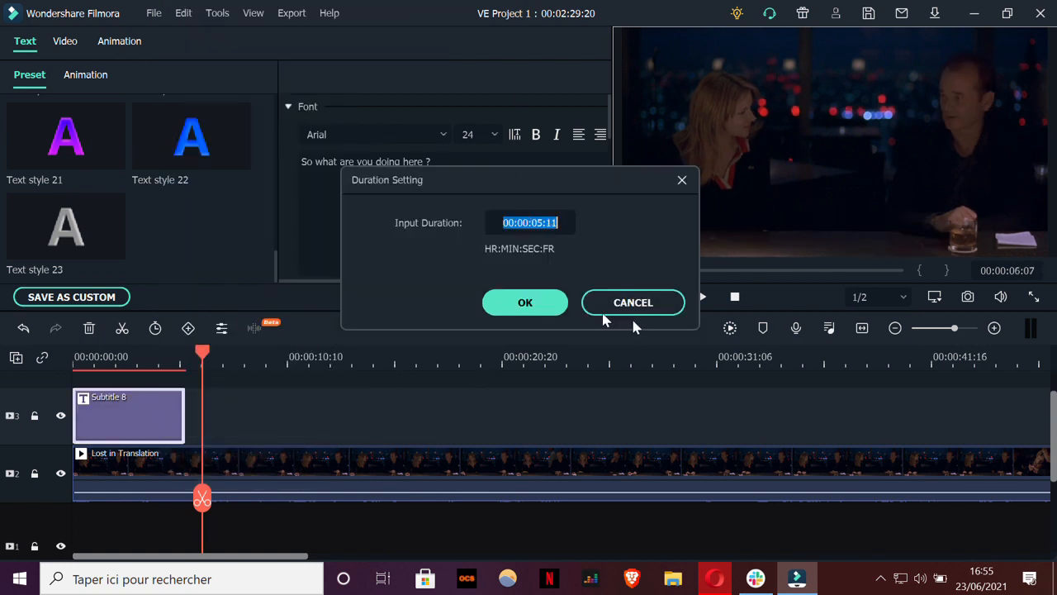
click(525, 303)
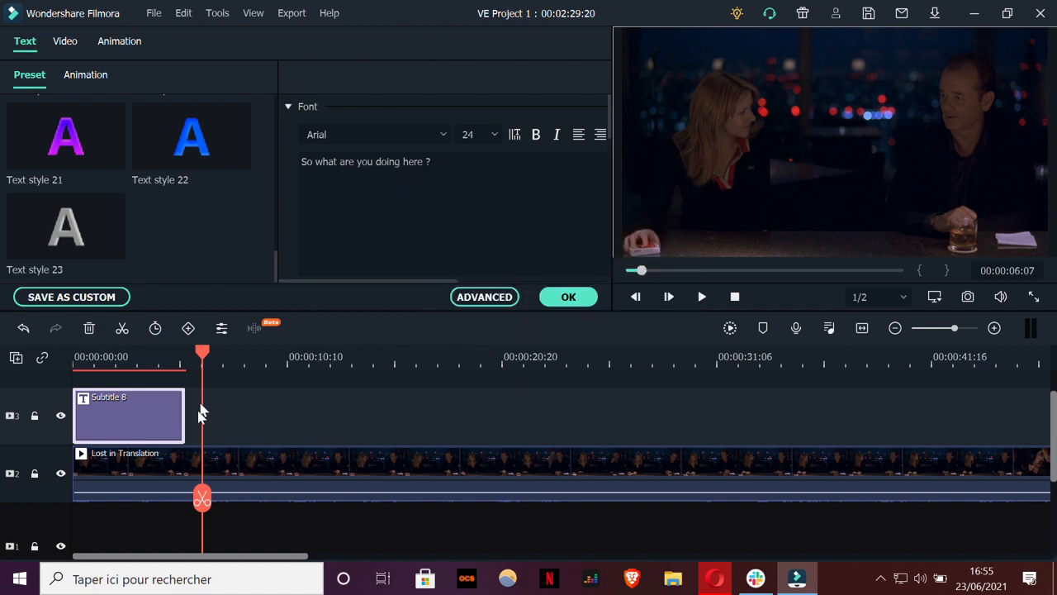
drag(201, 416, 132, 416)
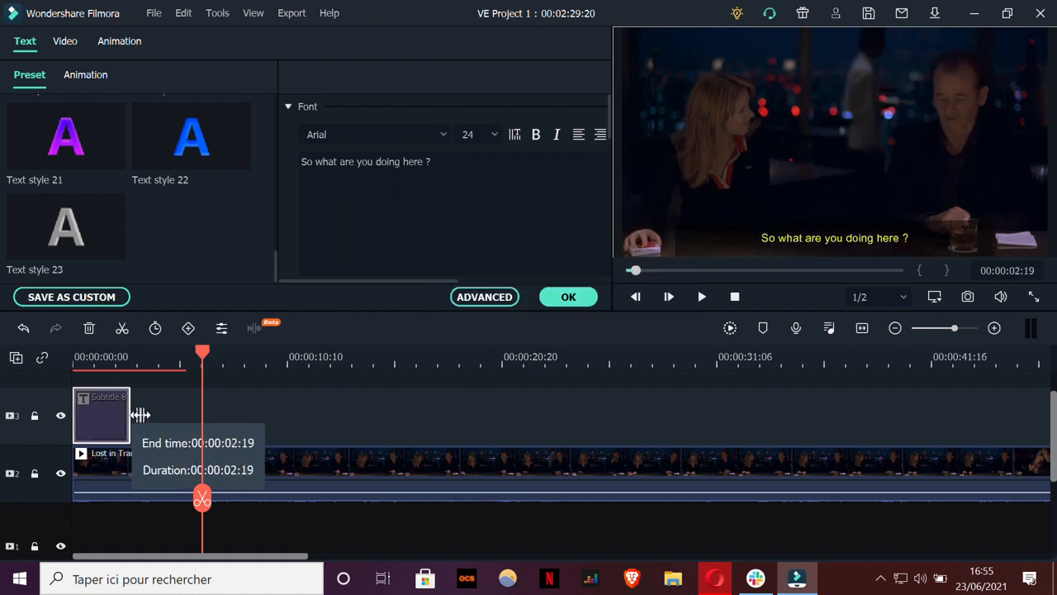
drag(139, 417, 152, 411)
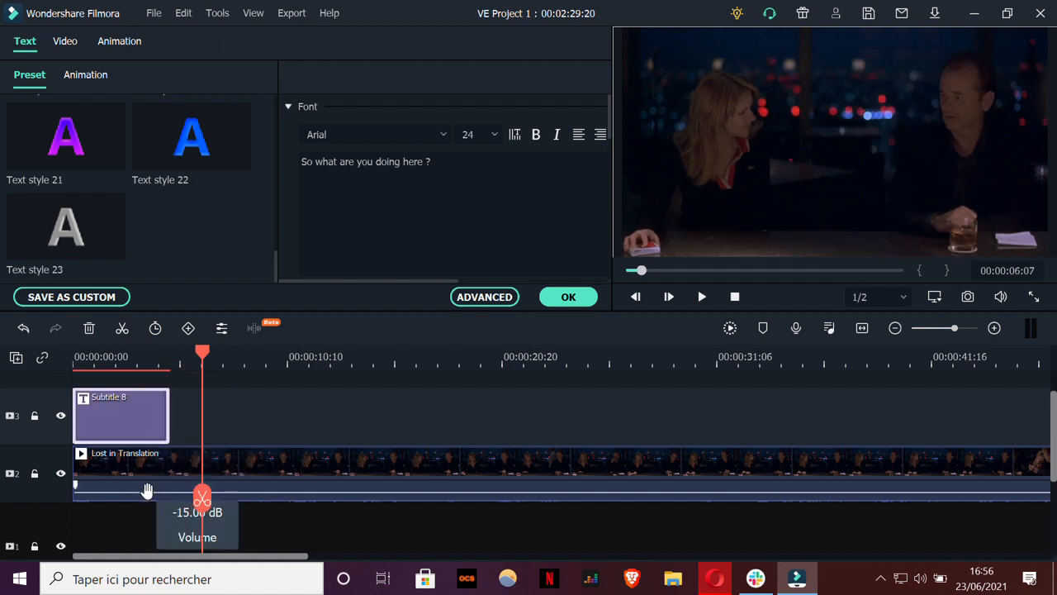
Turn up the movie's audio volume and shorten the caption further to under two seconds.
drag(202, 497, 201, 482)
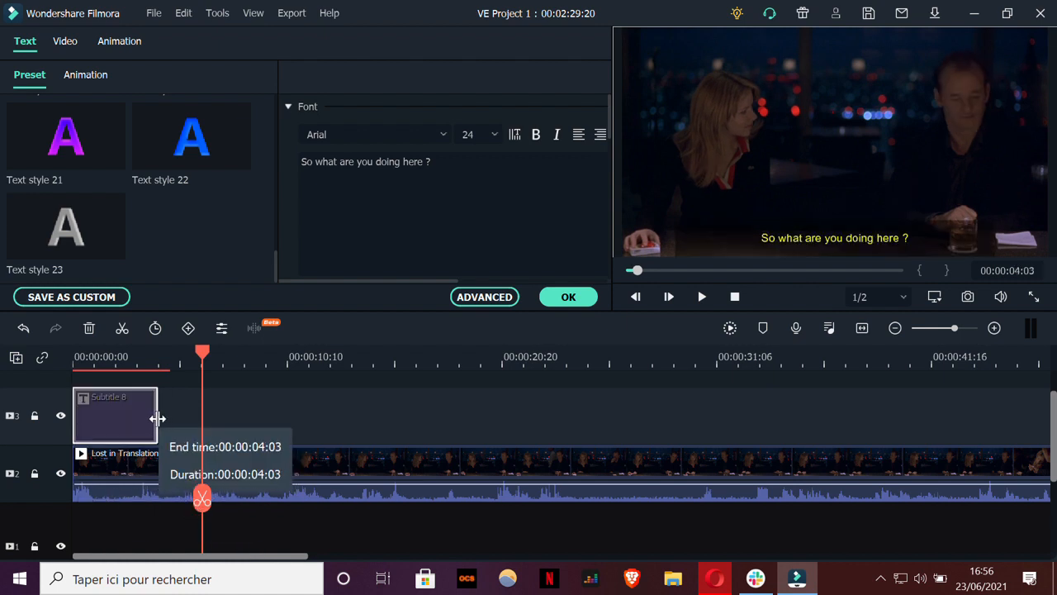
drag(157, 416, 129, 411)
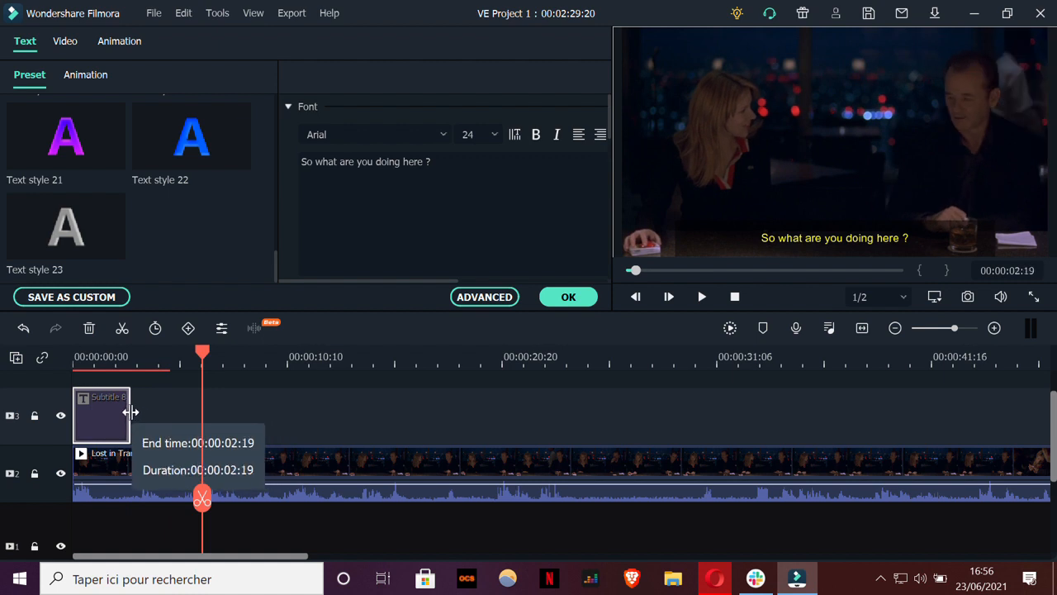
drag(133, 413, 118, 415)
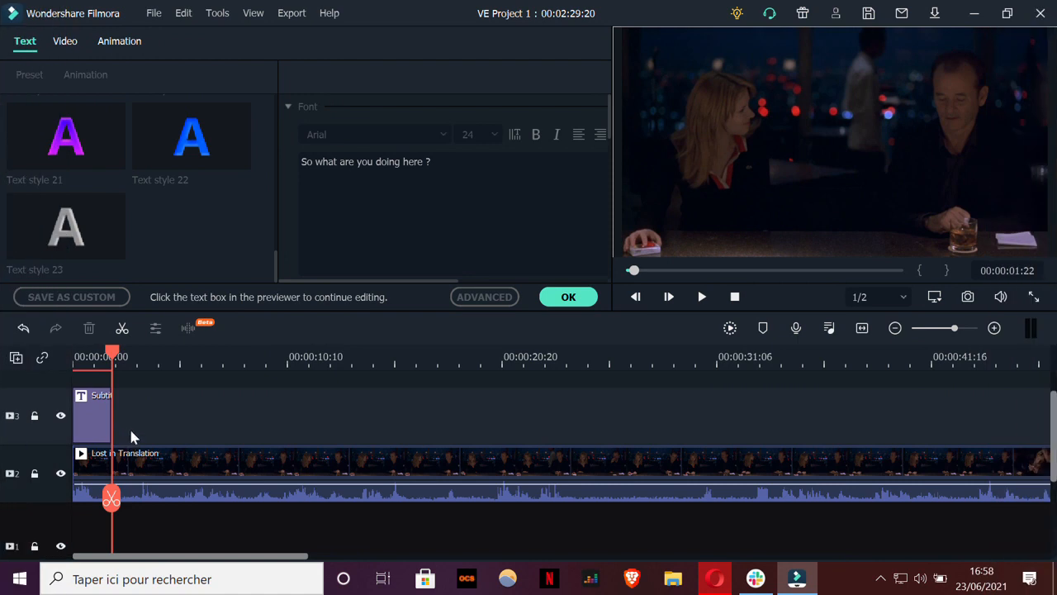
mouse_move(141, 446)
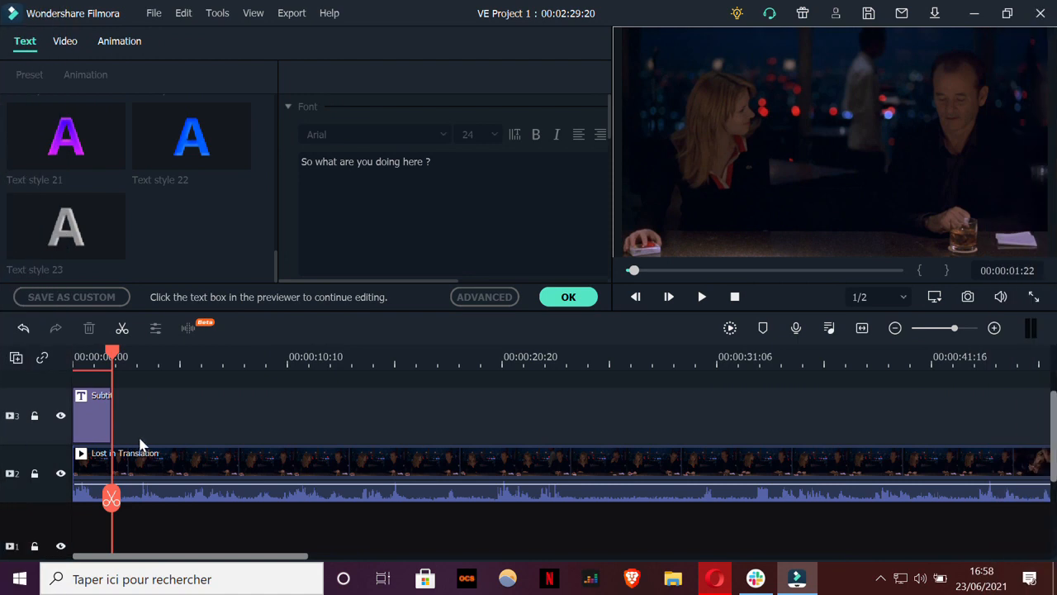
Bring up the subtitle clip's context menu to copy and paste it along the title track.
right_click(91, 416)
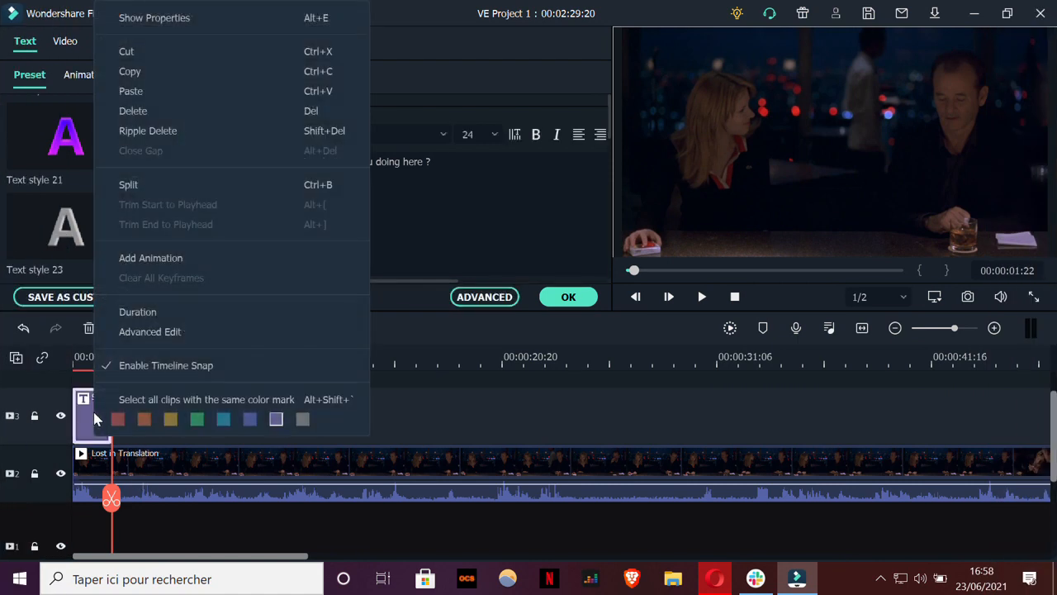
mouse_move(165, 69)
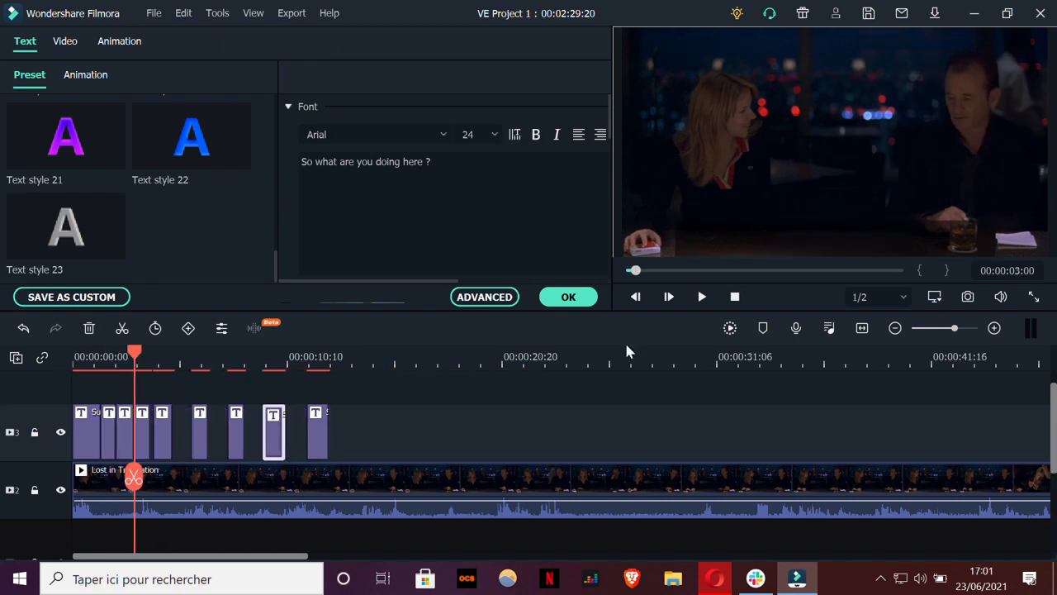
mouse_move(644, 423)
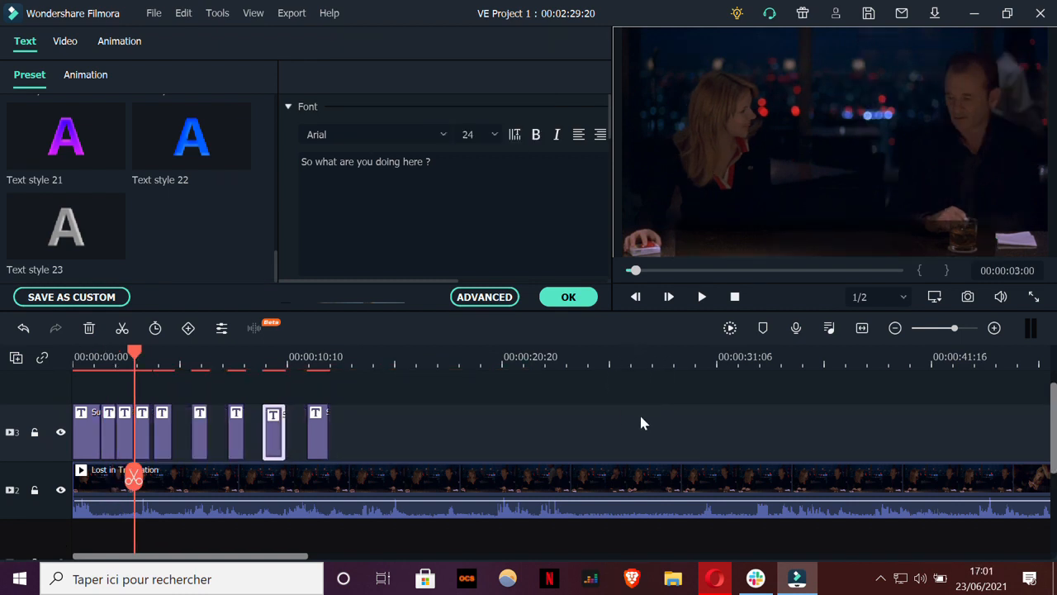
Start Create Video from the Export menu and view the Device export options.
click(290, 13)
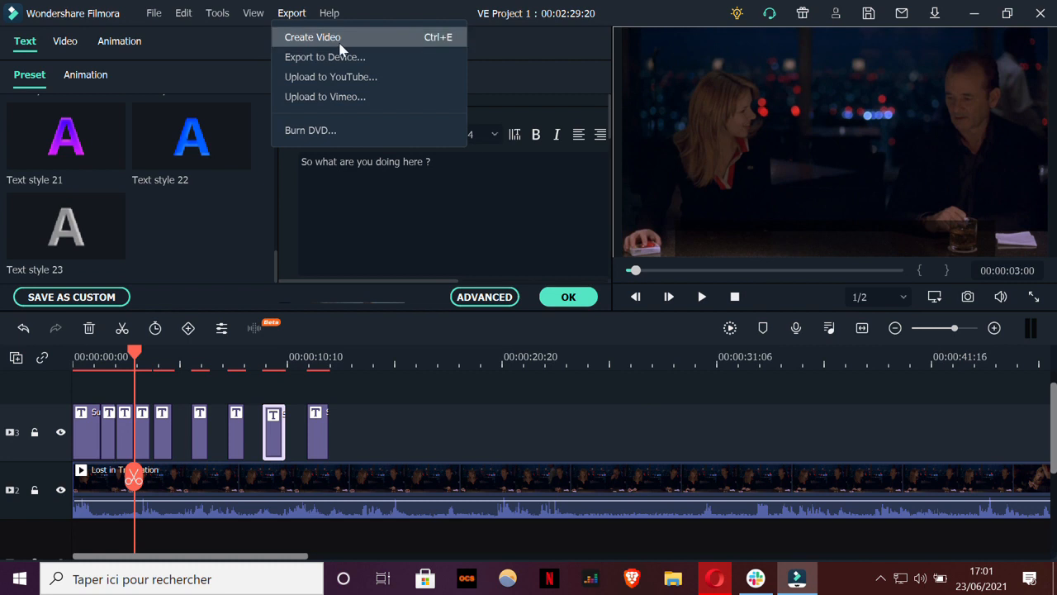
click(326, 56)
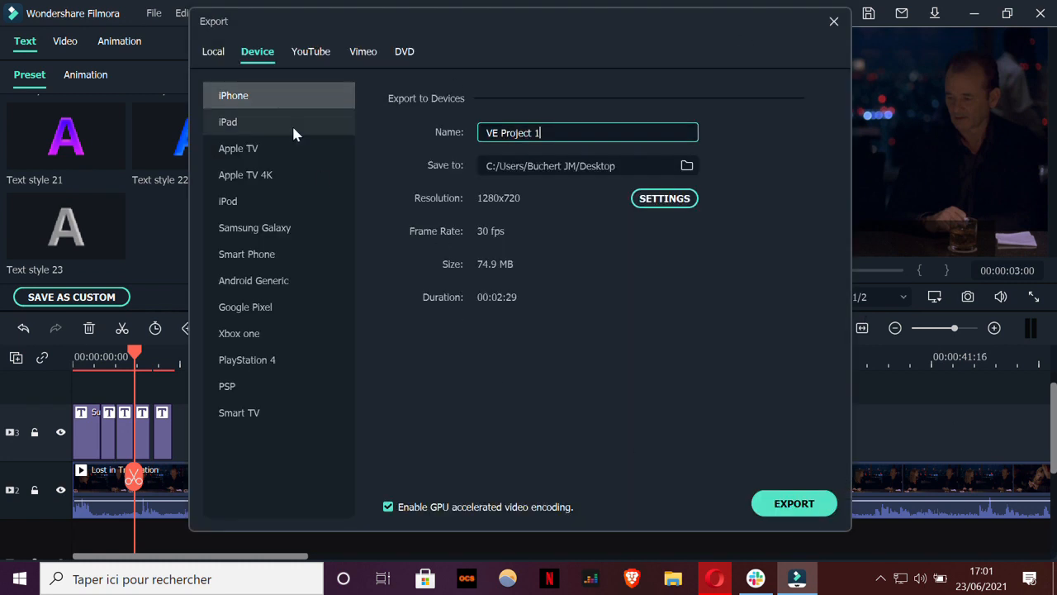
click(213, 51)
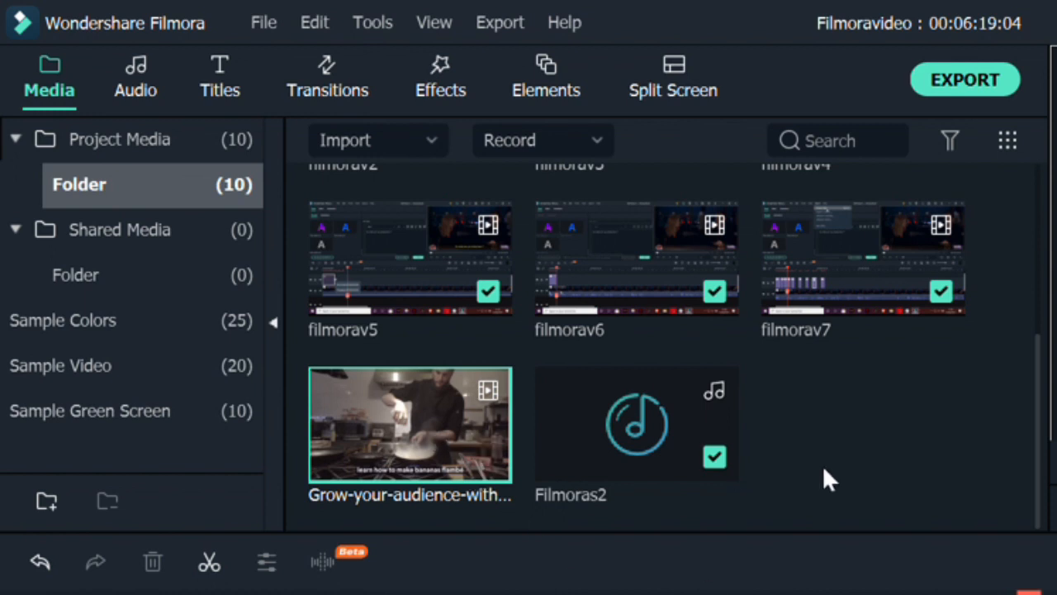
mouse_move(869, 558)
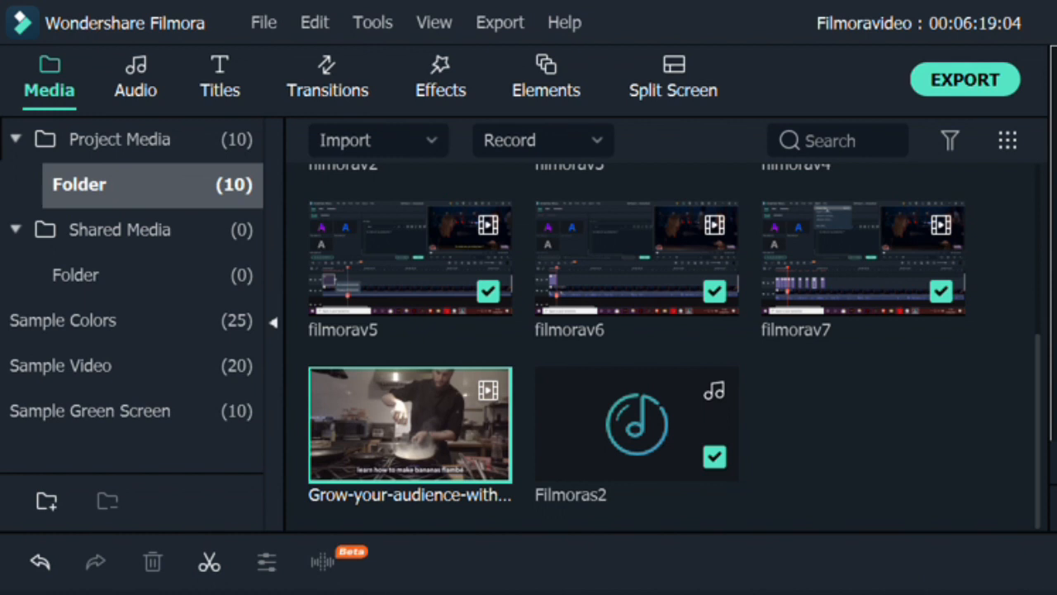
mouse_move(981, 152)
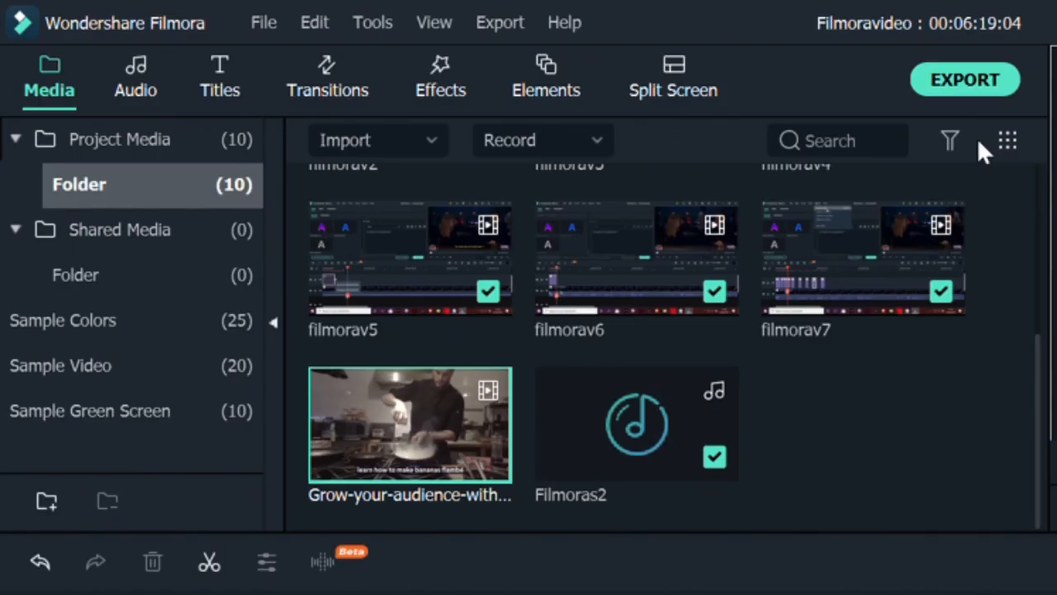
Go to checksub.com and enter the my.checksub.com Videos dashboard.
click(499, 24)
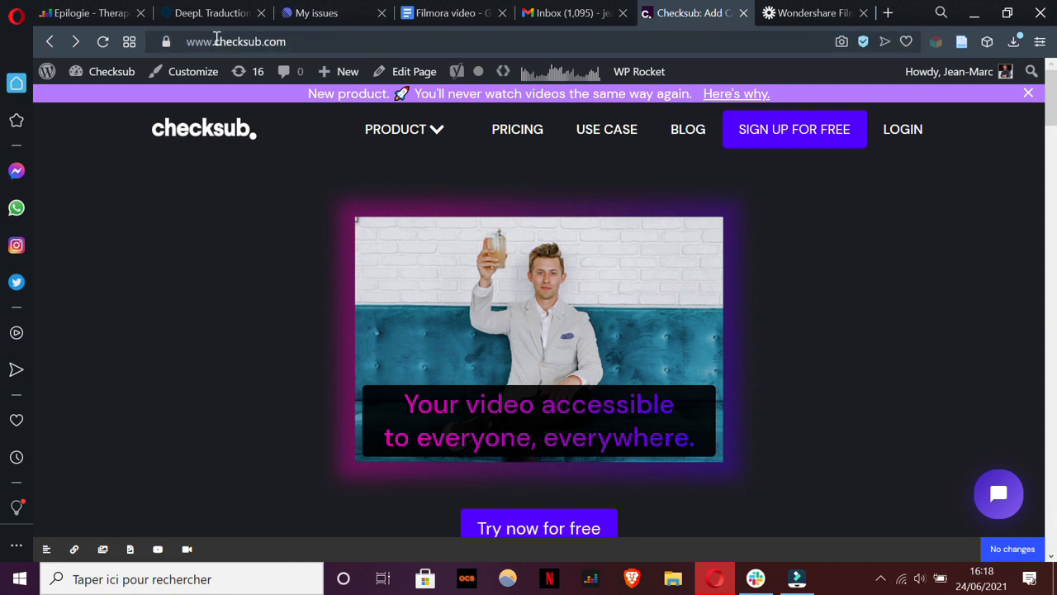
click(214, 41)
text(my)
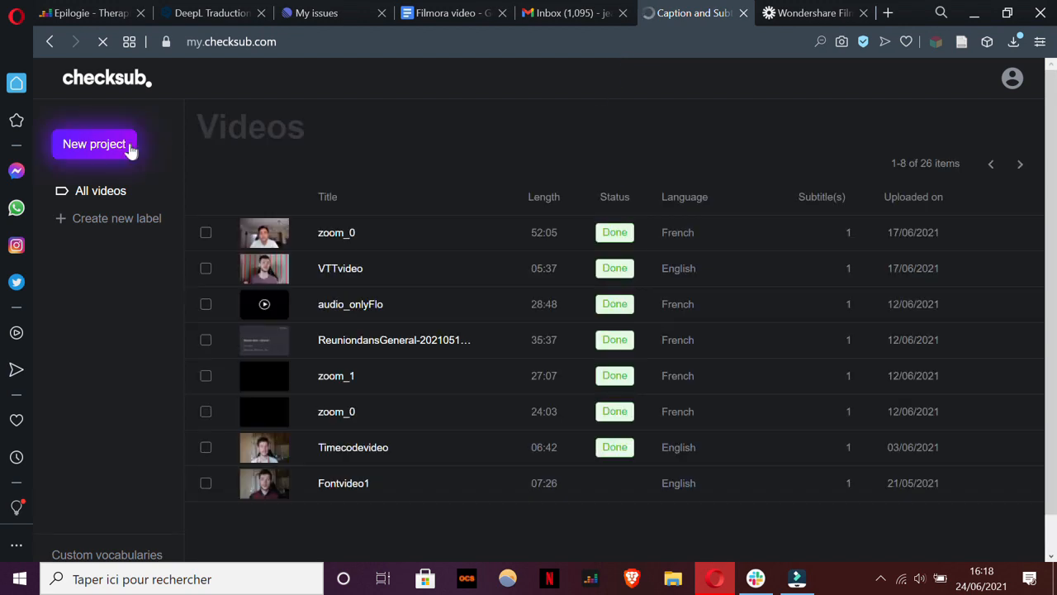
Create a new project with English spoken and subtitle language, Automatic method, and confirm.
click(95, 144)
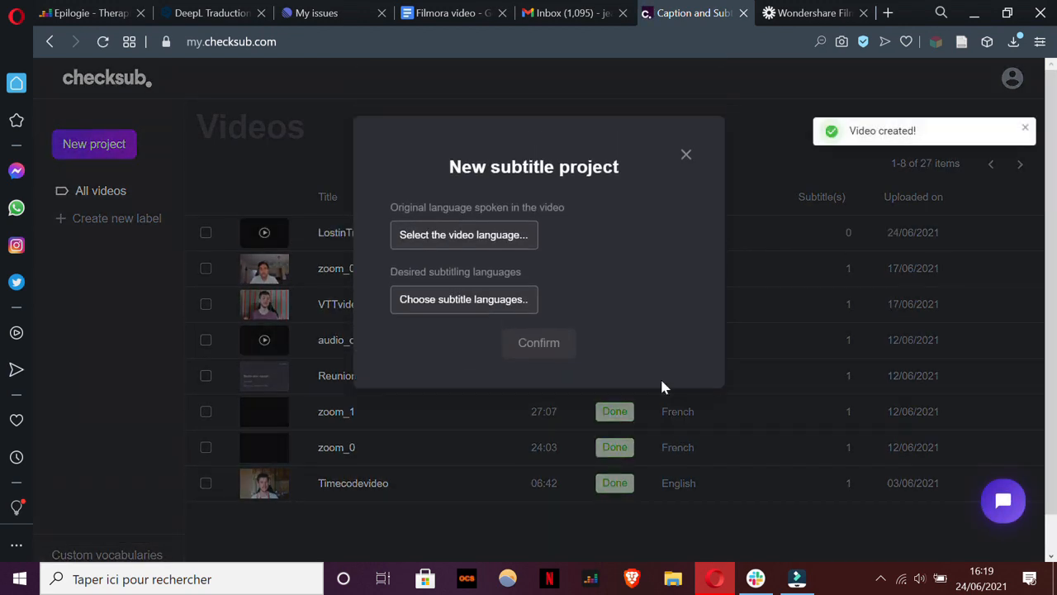
click(462, 235)
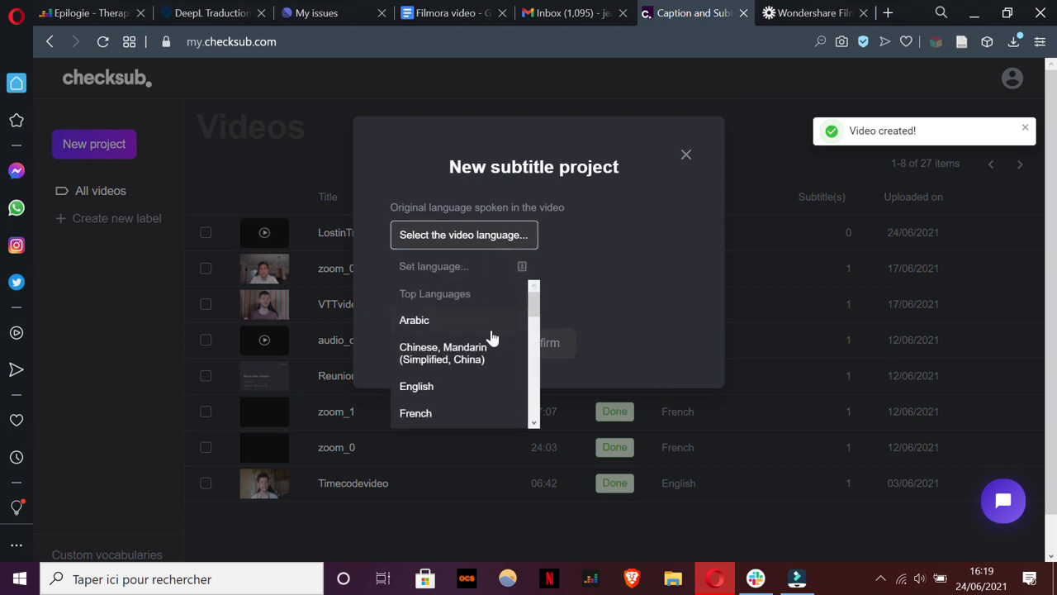
click(417, 386)
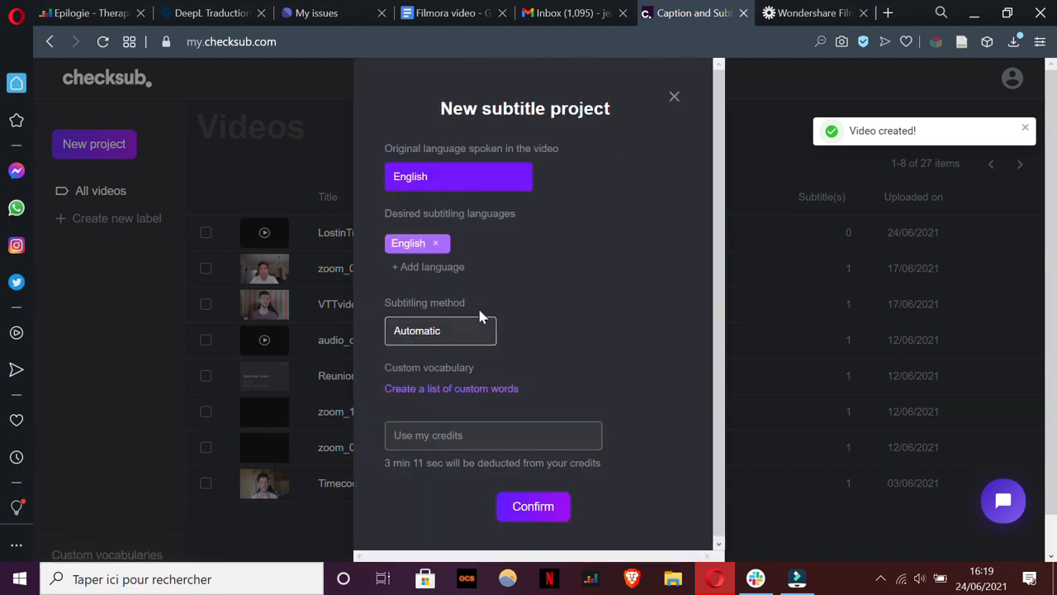
click(439, 330)
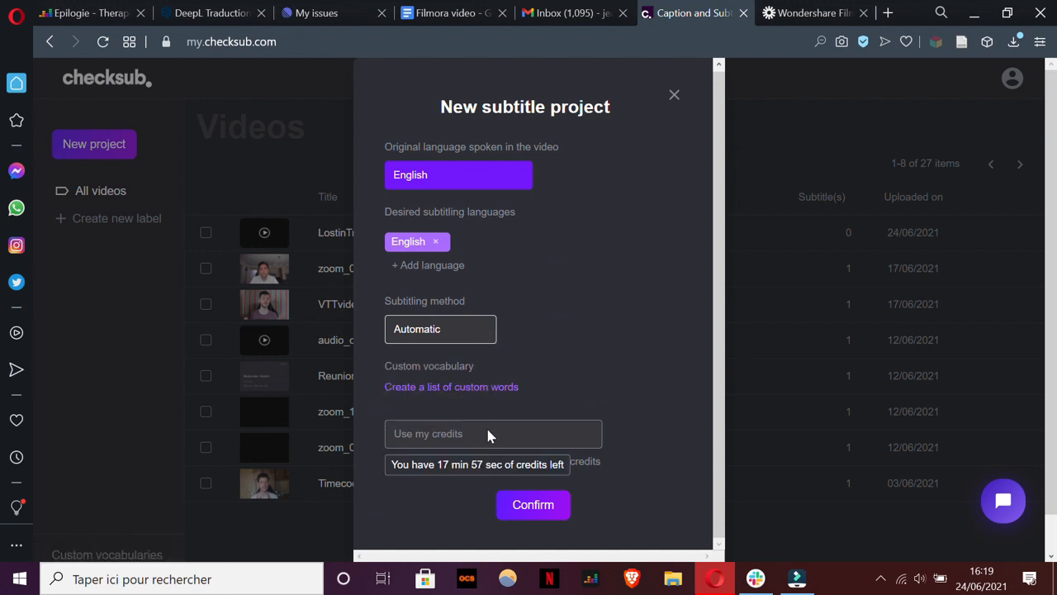
click(532, 505)
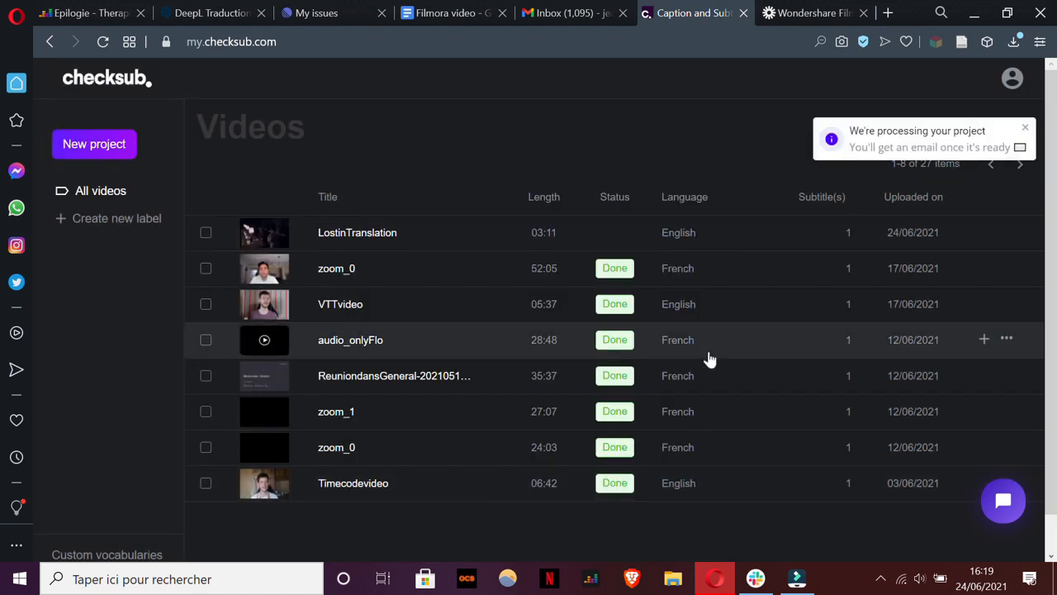
Expand the LostinTranslation row and watch the English subtitles reach Done.
click(356, 231)
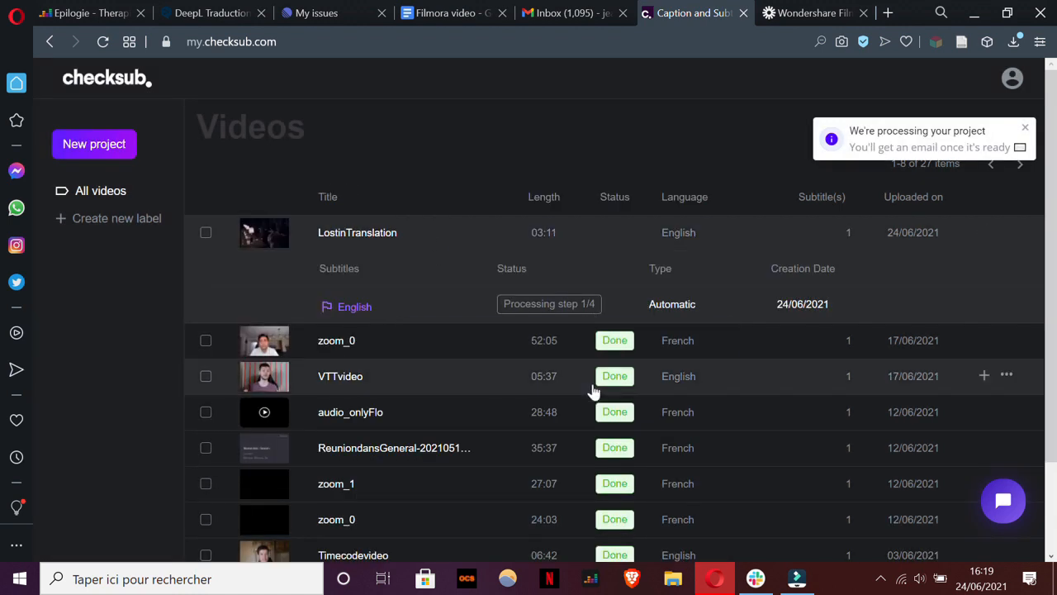
mouse_move(587, 383)
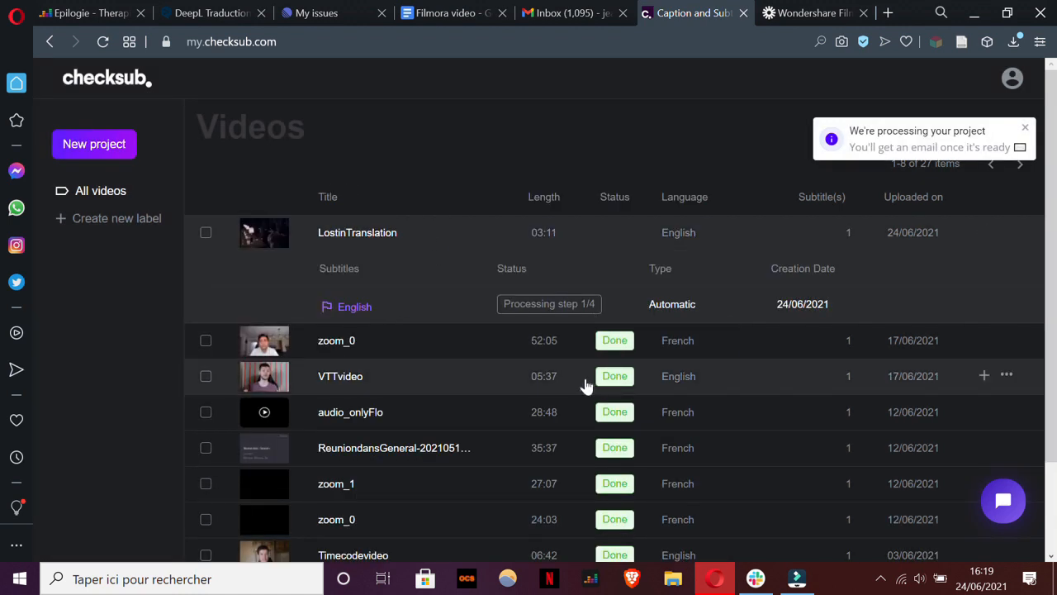
click(1024, 127)
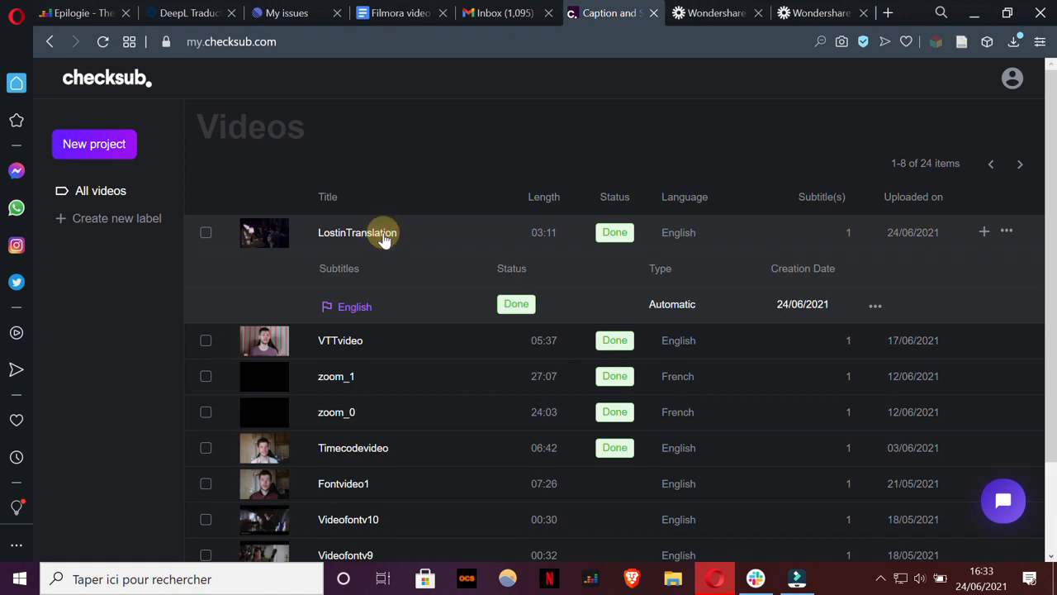
mouse_move(360, 307)
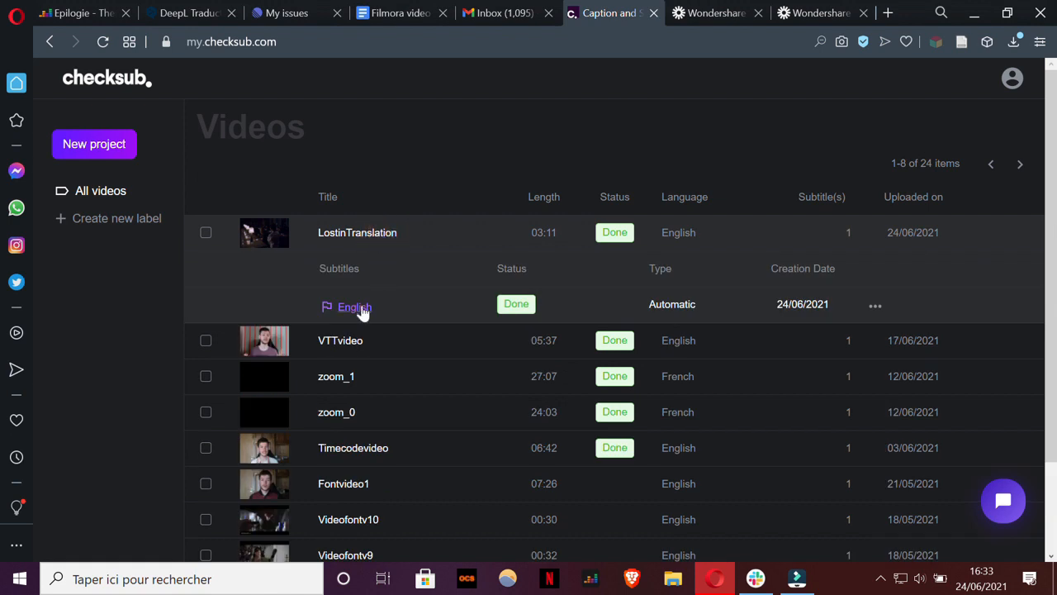
Open the English subtitles in the editor and scroll through the auto-generated captions.
click(350, 308)
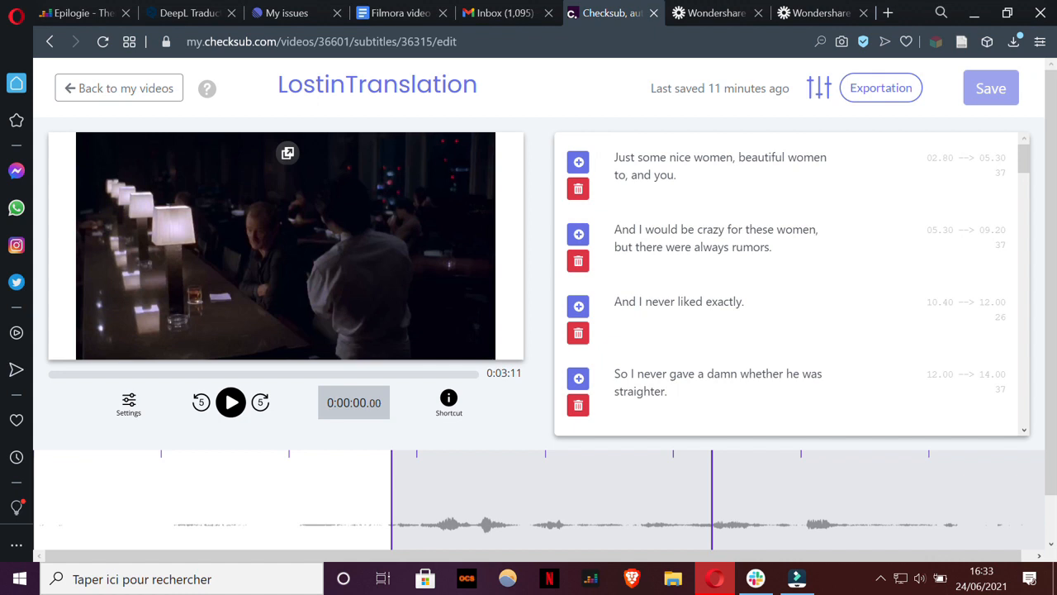
scroll(down, 3)
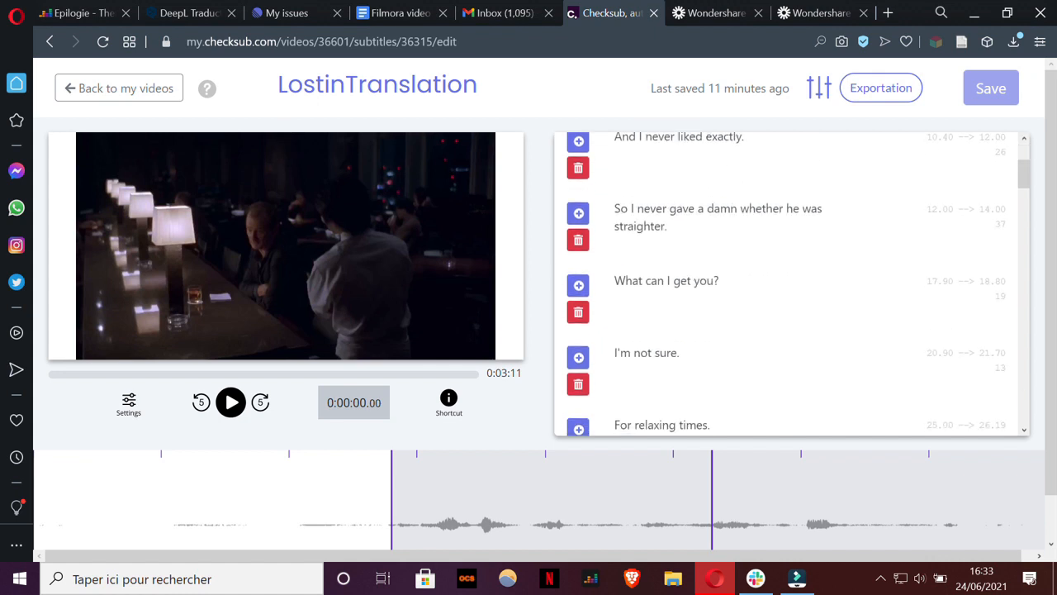
scroll(down, 3)
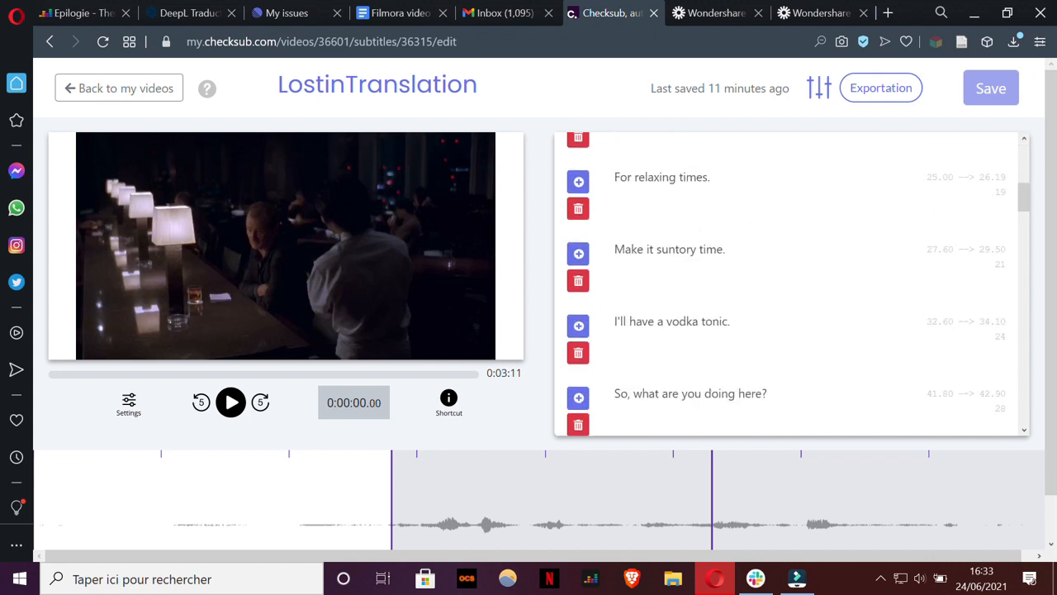
scroll(down, 3)
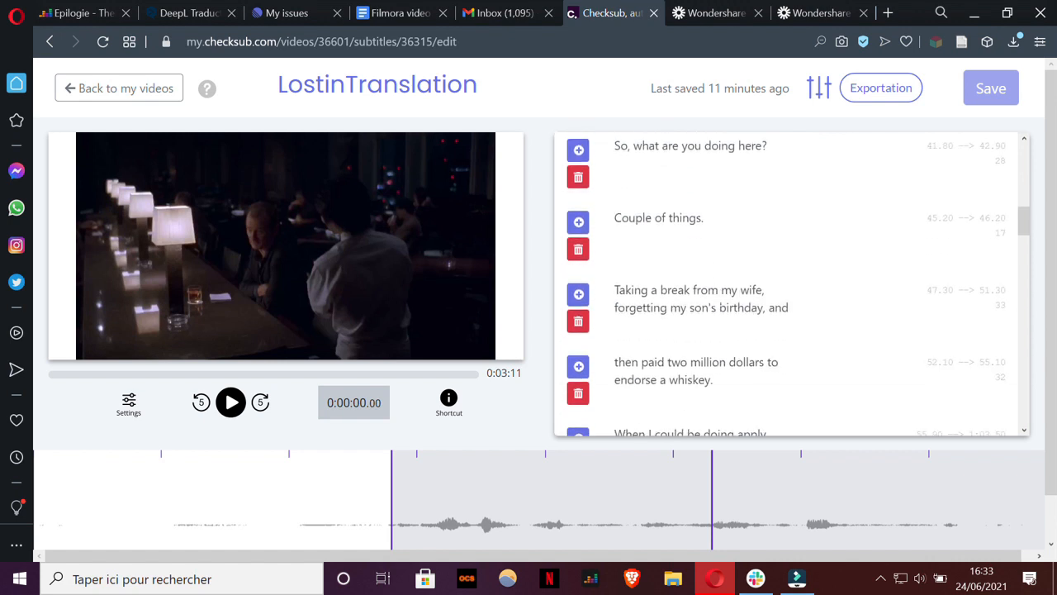
scroll(down, 3)
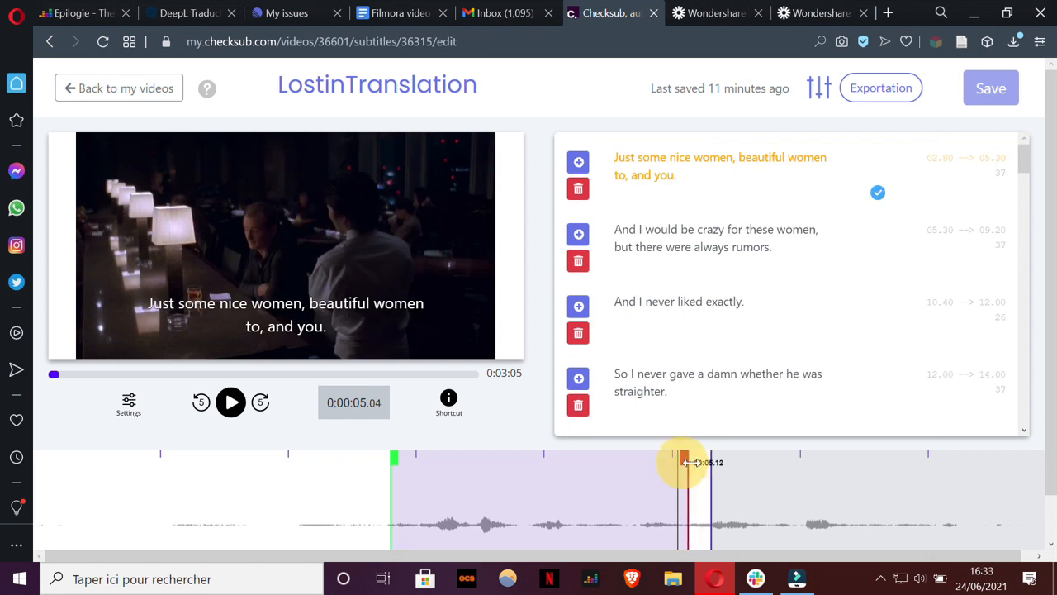
Play the clip from the first caption to check it, then bring up the Exportation format choices.
click(231, 403)
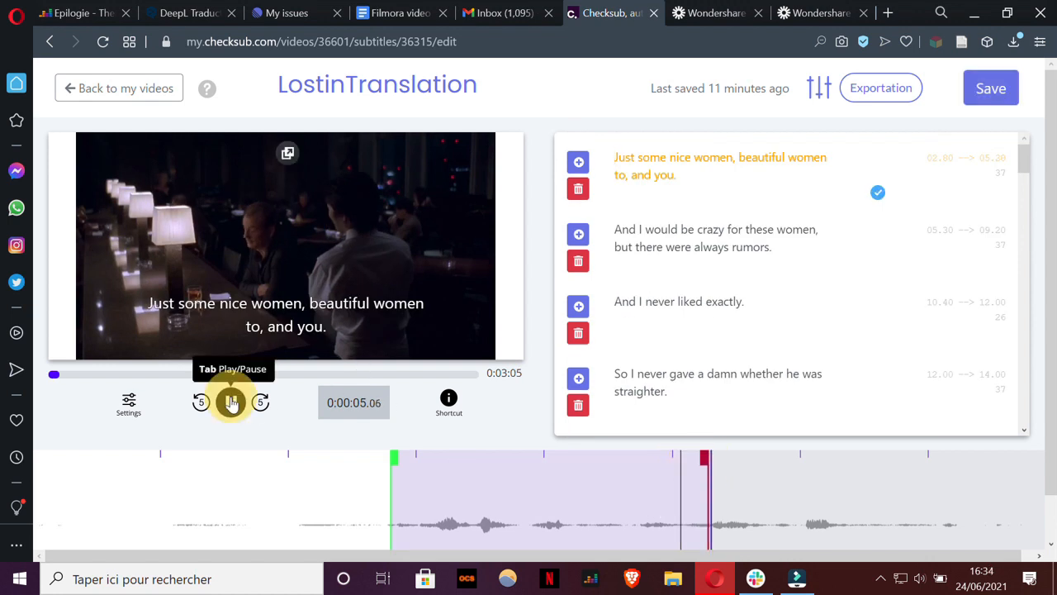
click(231, 403)
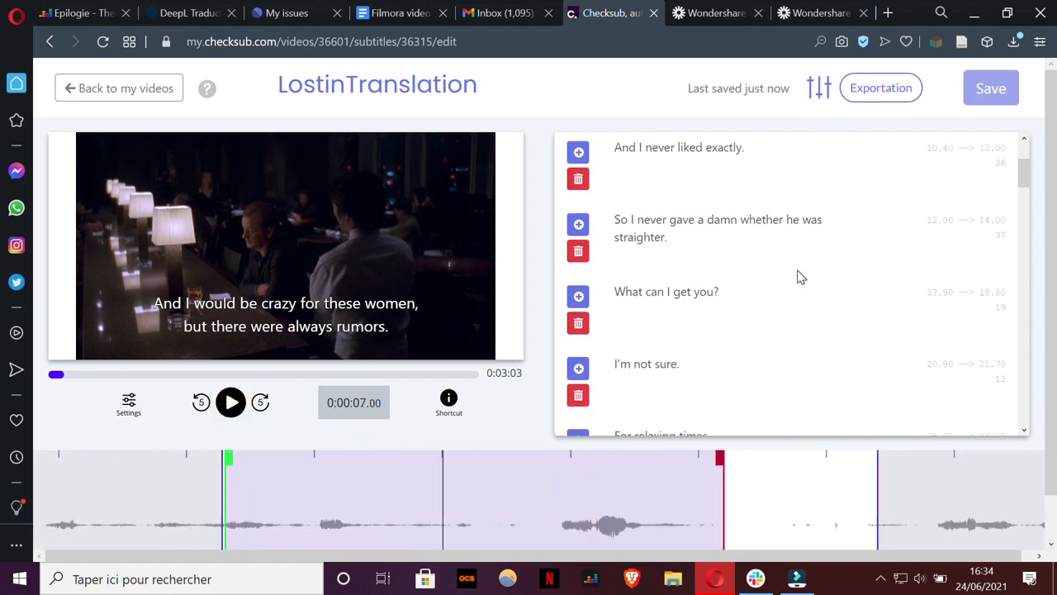
click(882, 88)
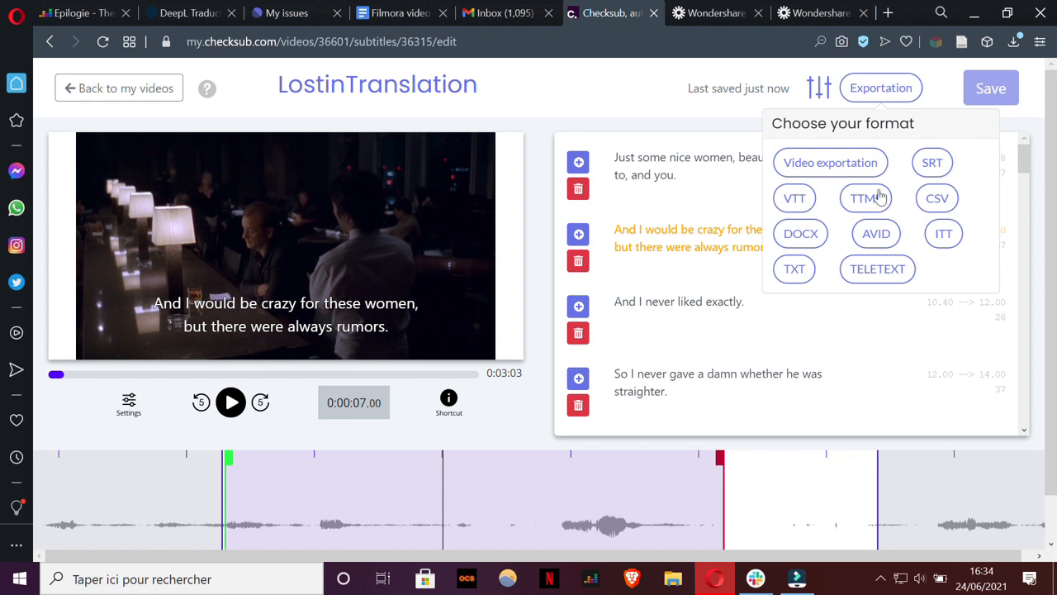
Choose Video exportation with burned-in captions on a black box background.
click(829, 161)
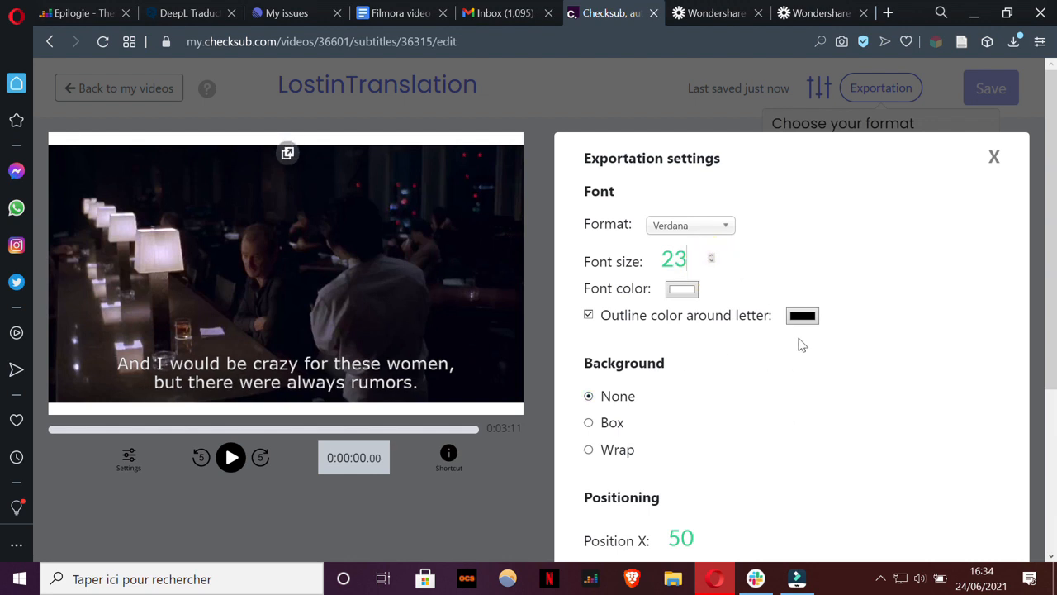
mouse_move(721, 227)
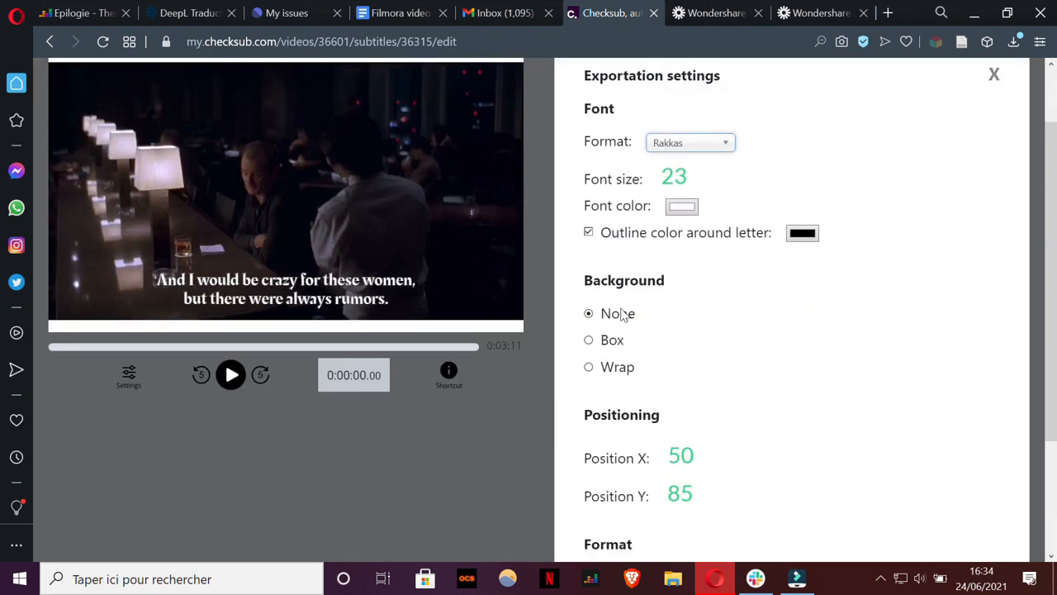
click(588, 340)
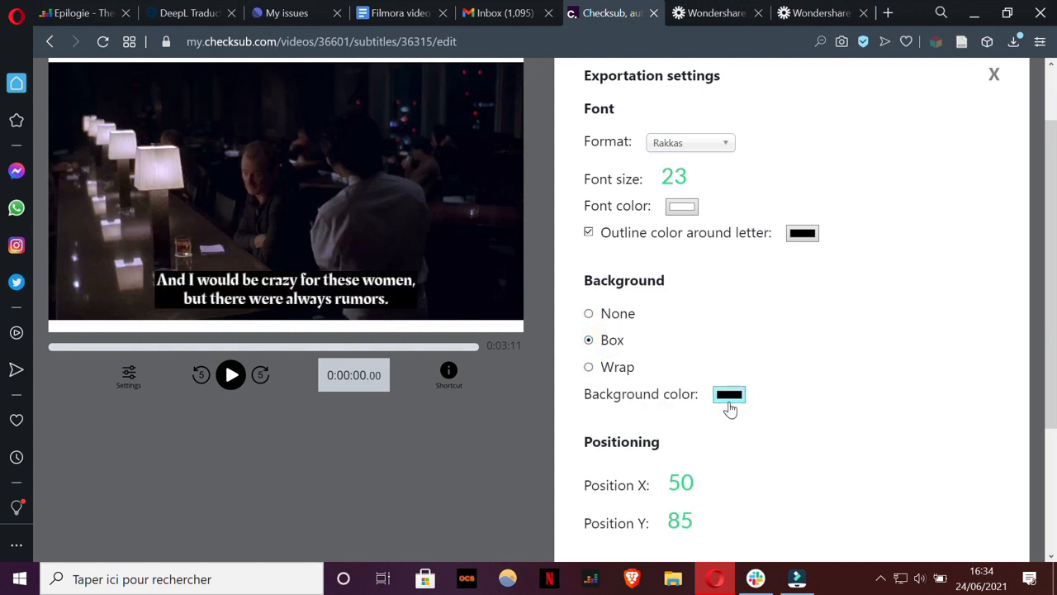
click(690, 142)
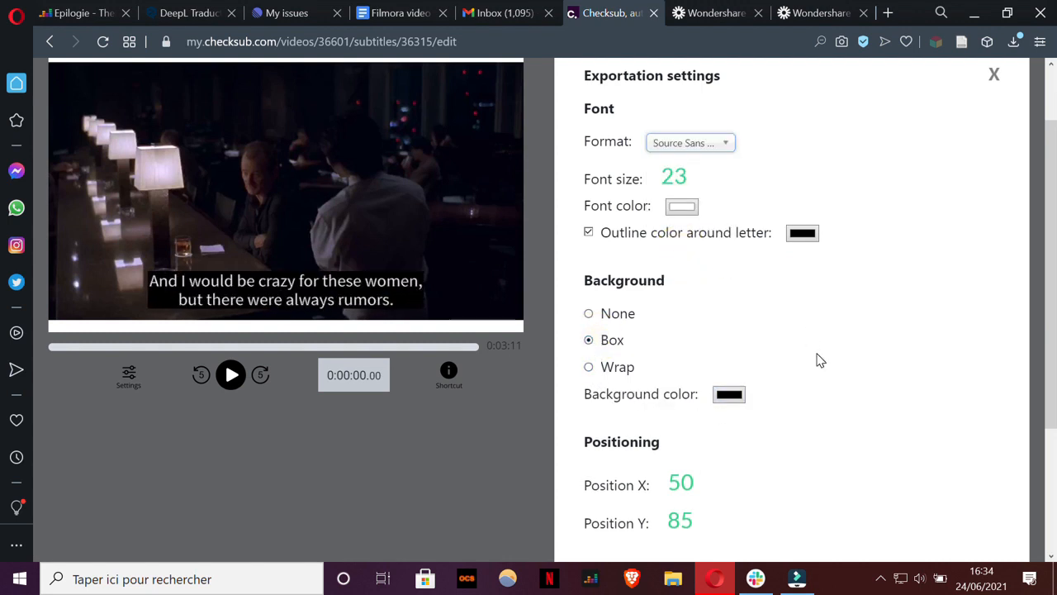